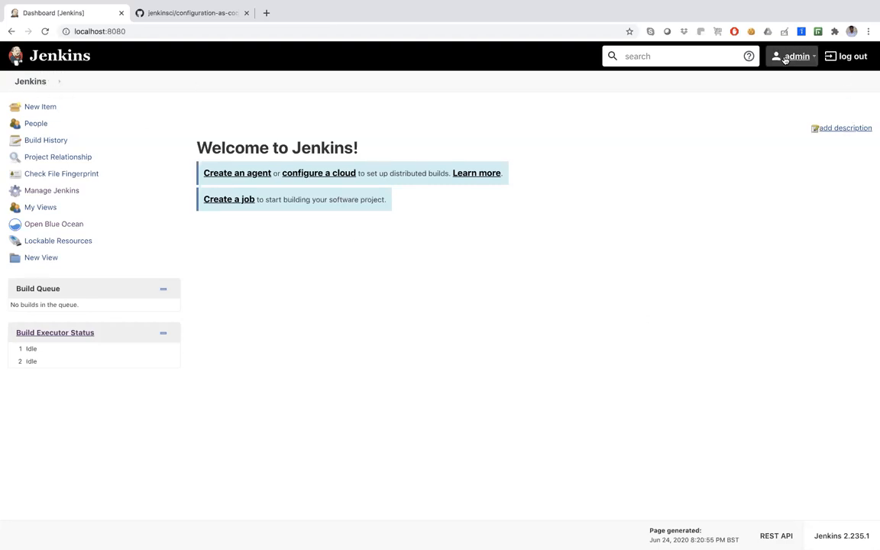
mouse_move(129, 97)
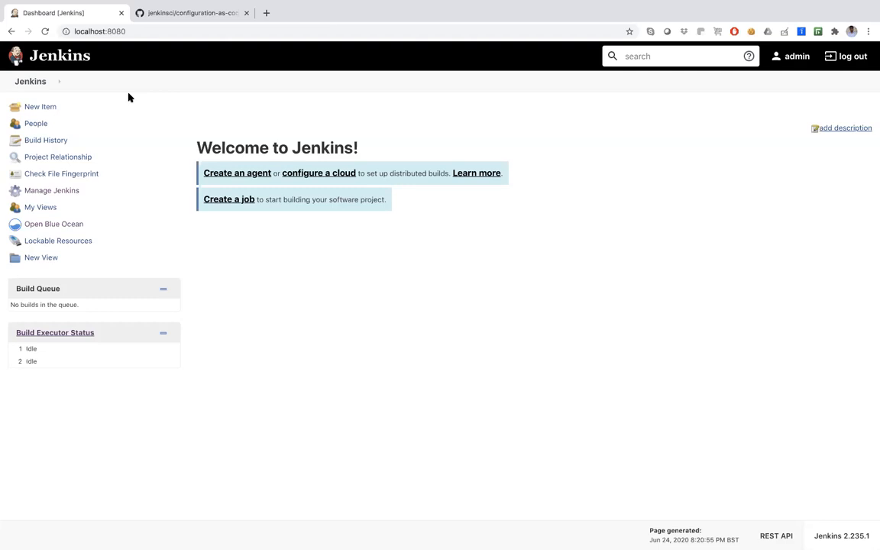
mouse_move(35, 123)
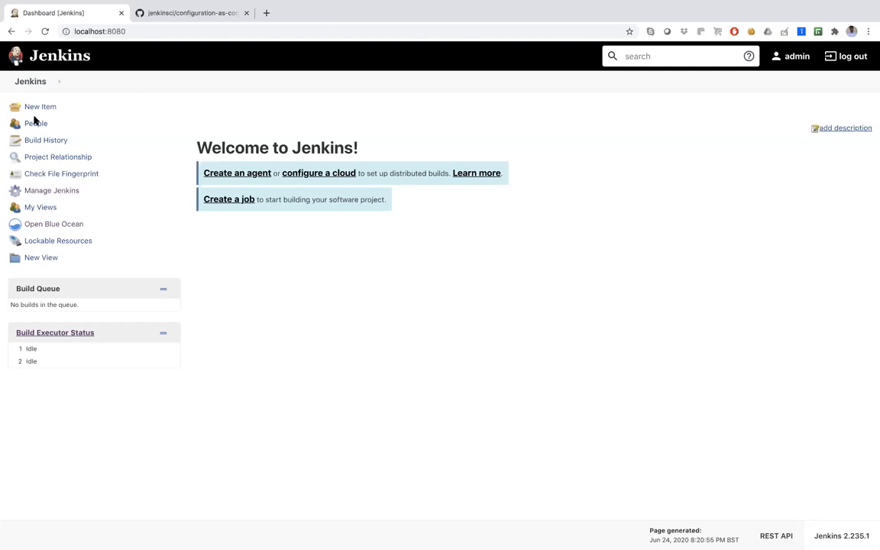
Open the Manage Jenkins overview from the dashboard and request Configure System
left_click(52, 190)
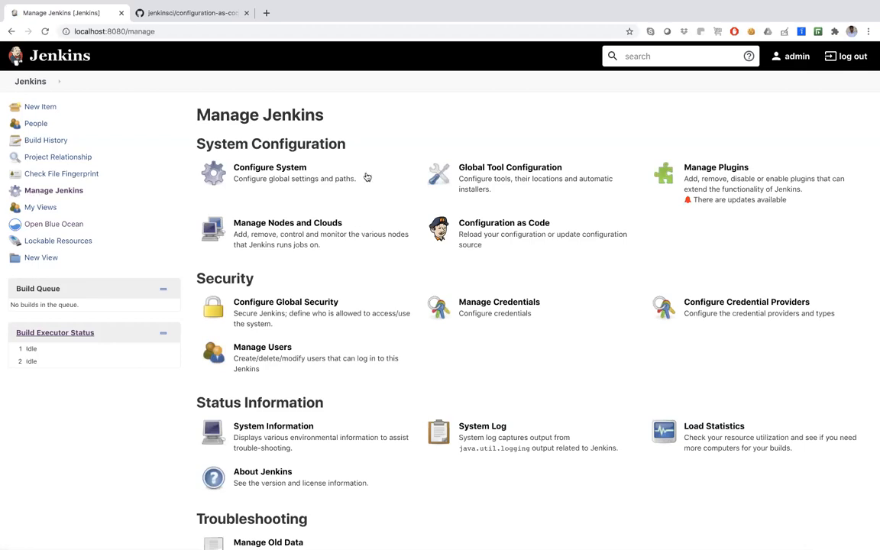
left_click(269, 173)
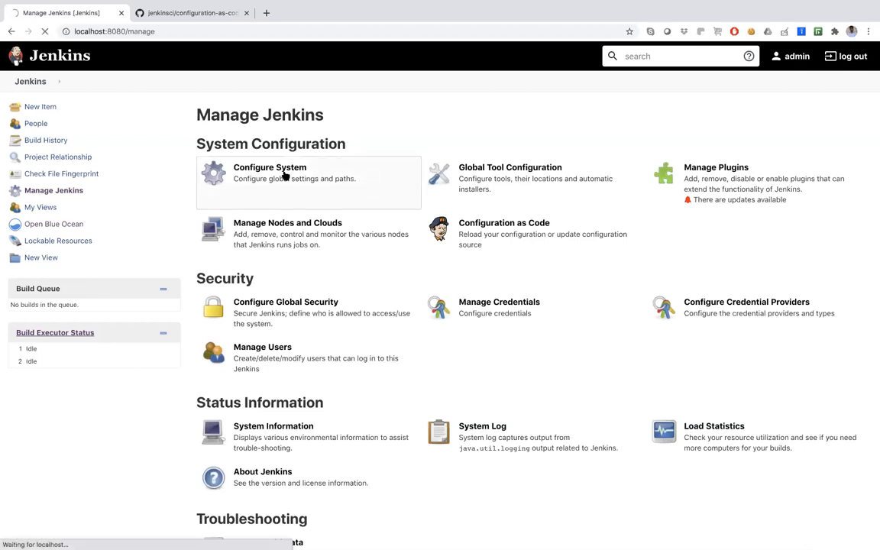
left_click(270, 173)
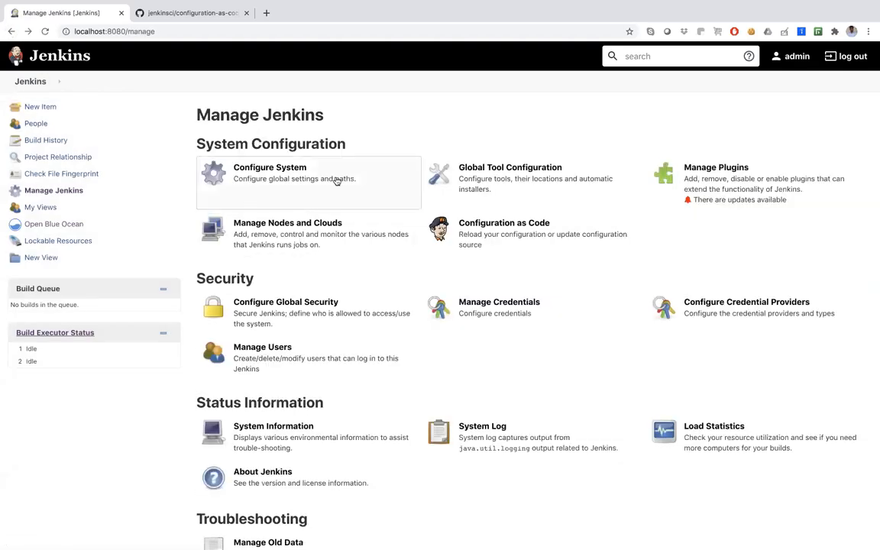
mouse_move(560, 182)
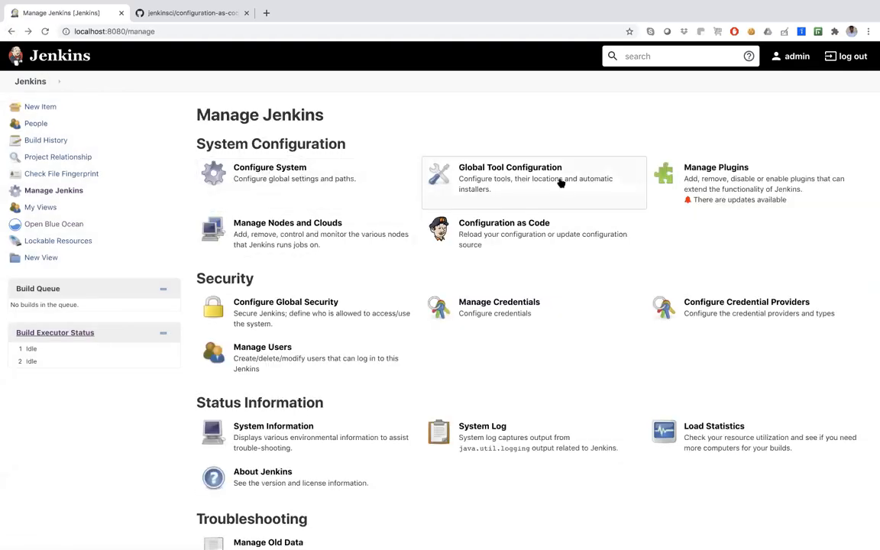
mouse_move(545, 197)
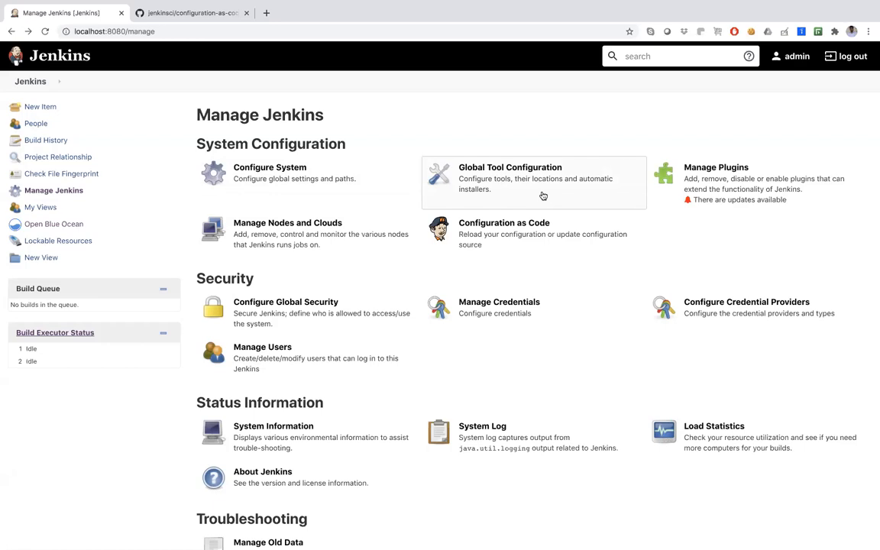
mouse_move(543, 196)
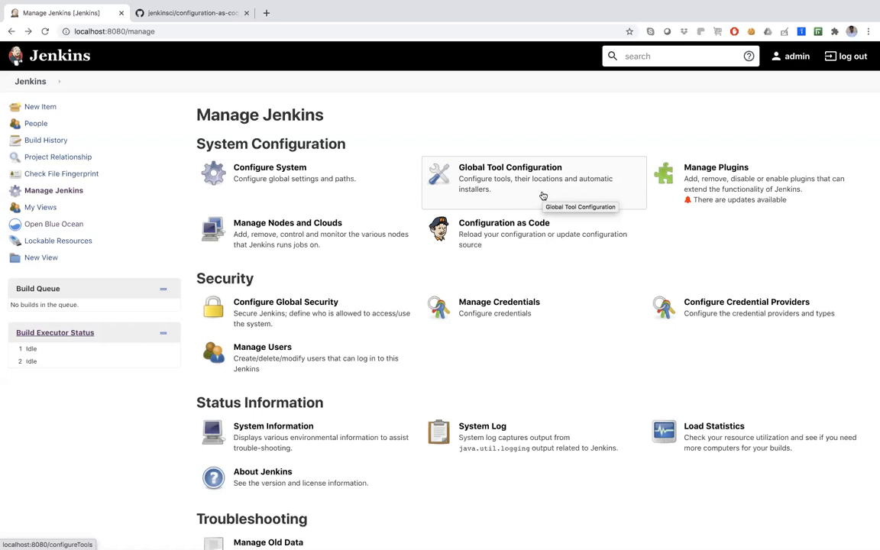
mouse_move(717, 176)
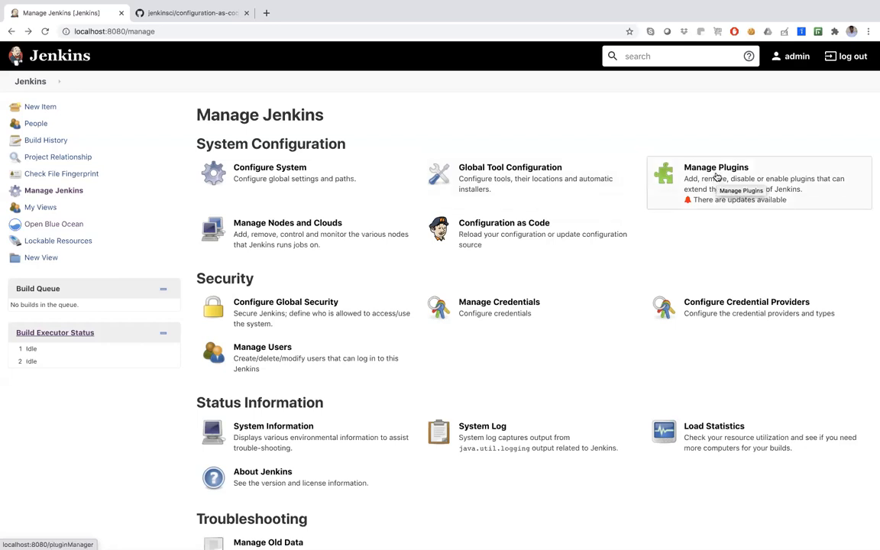
Filter available plugins for 'git', install GitLab without restart, and return to the dashboard
left_click(716, 167)
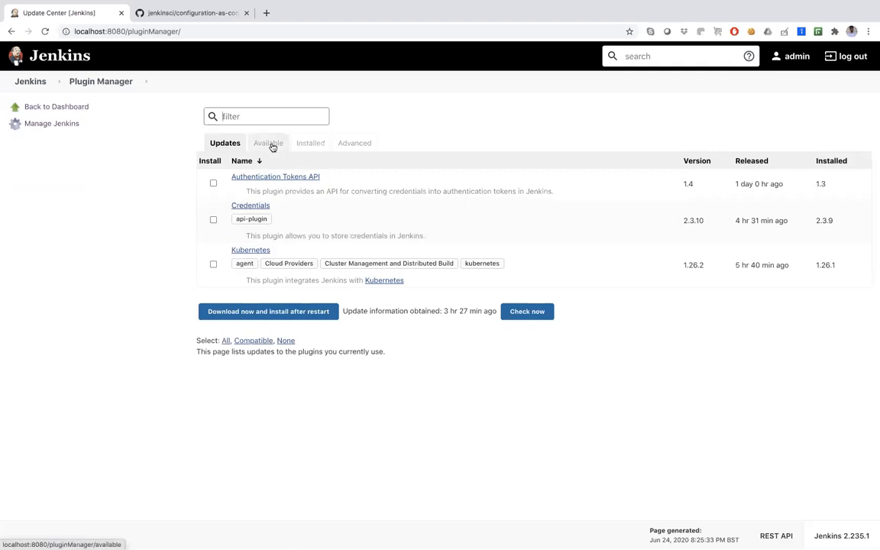
left_click(268, 142)
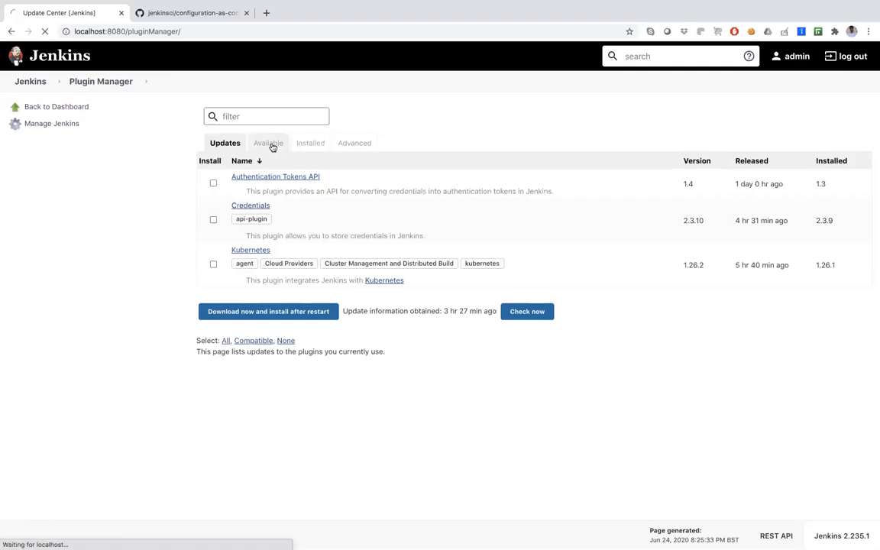
left_click(309, 143)
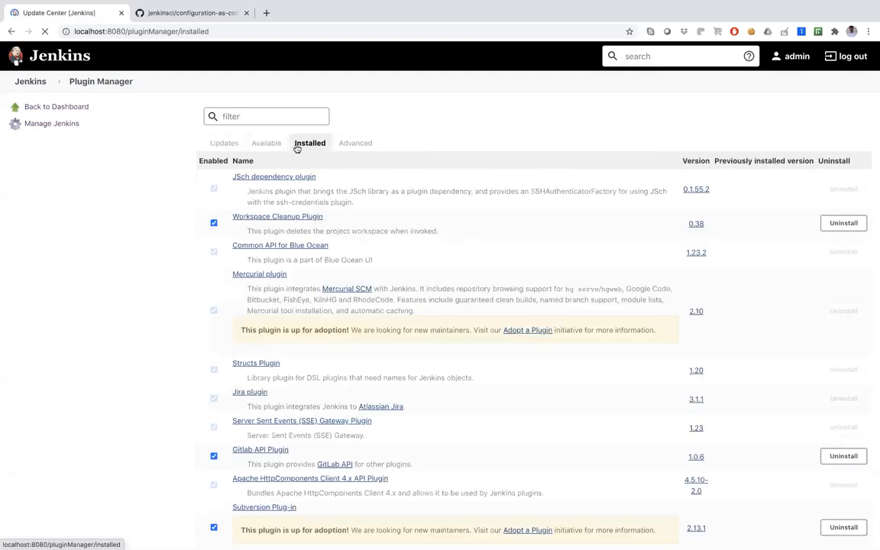
left_click(267, 143)
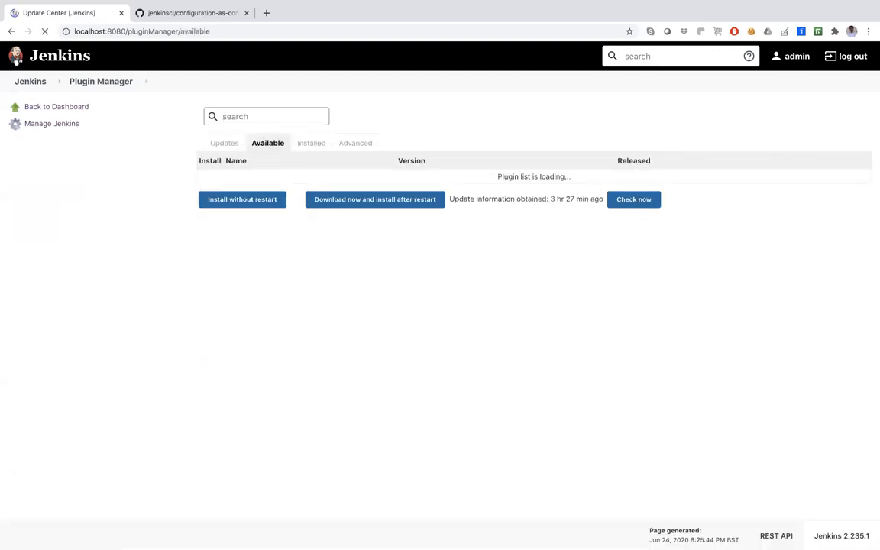
left_click(266, 116)
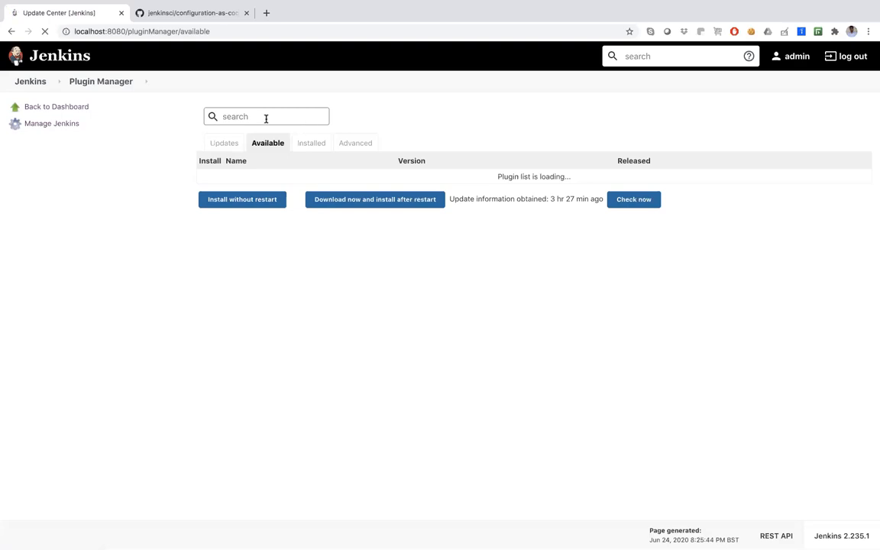
type("git")
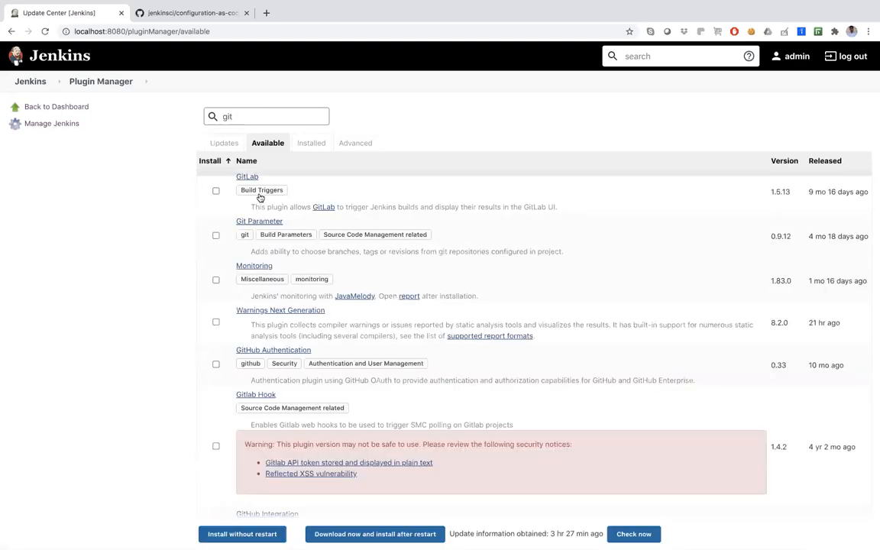
left_click(214, 190)
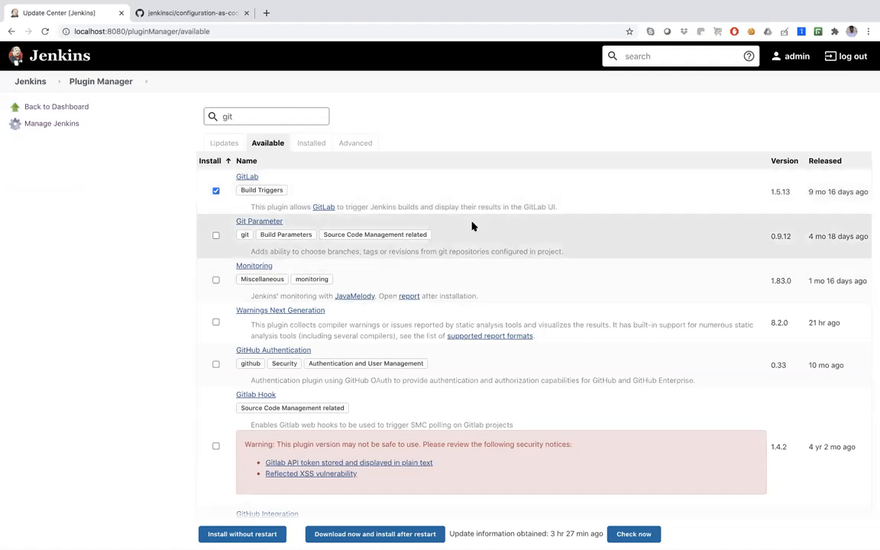
left_click(241, 534)
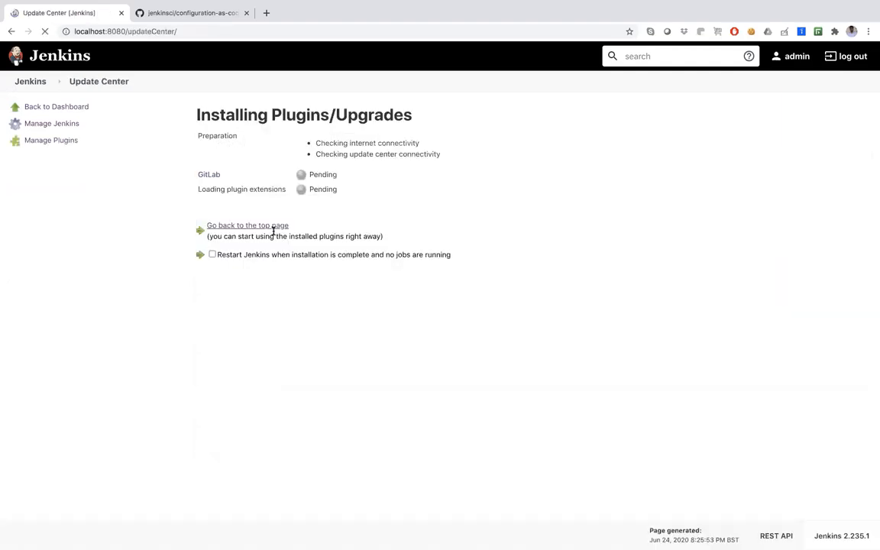
left_click(247, 225)
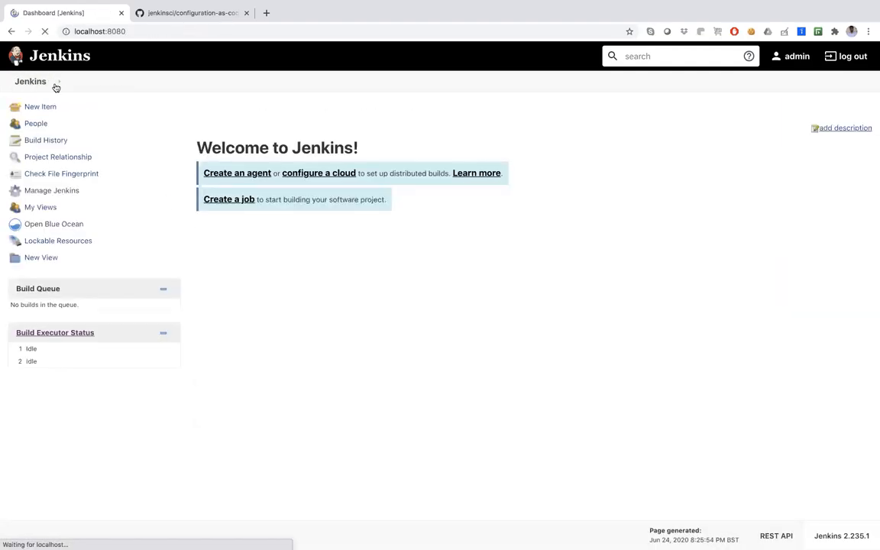
Save 'this is my jenkins' as the System Message and check it on the dashboard
left_click(52, 190)
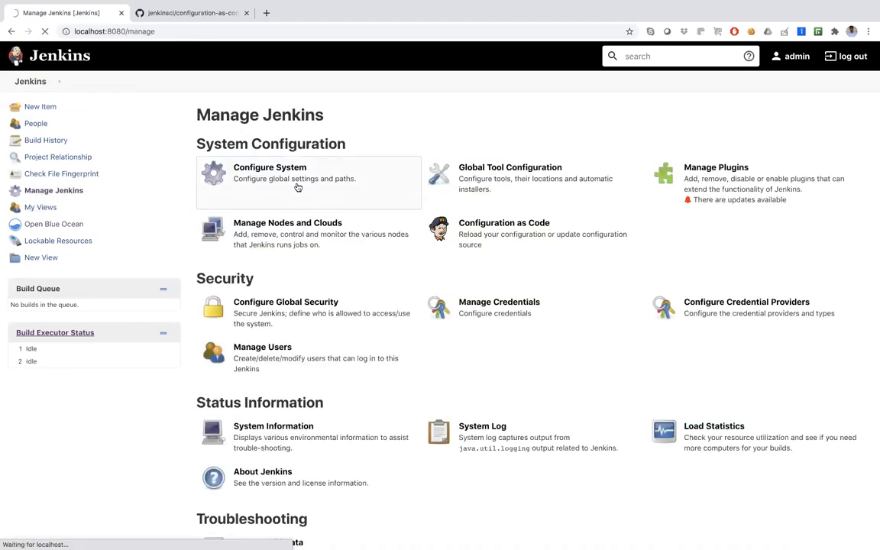
left_click(269, 167)
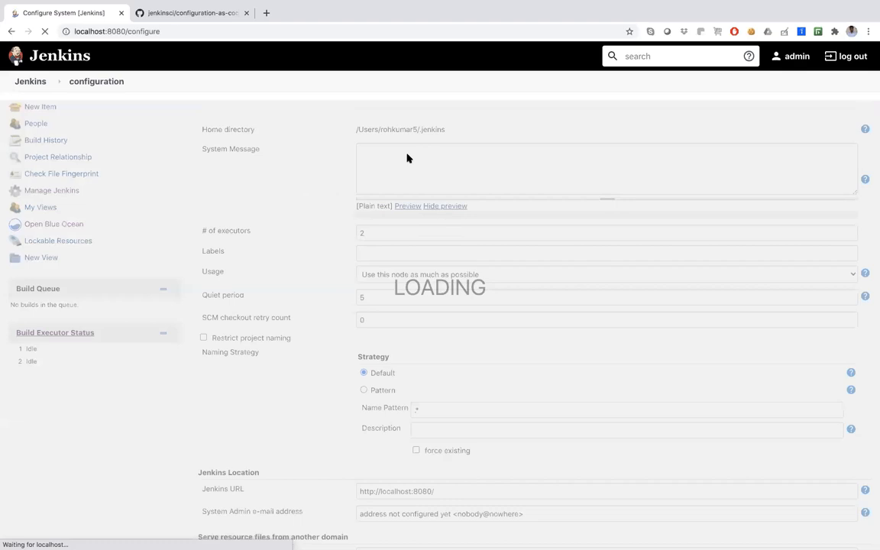
type("this")
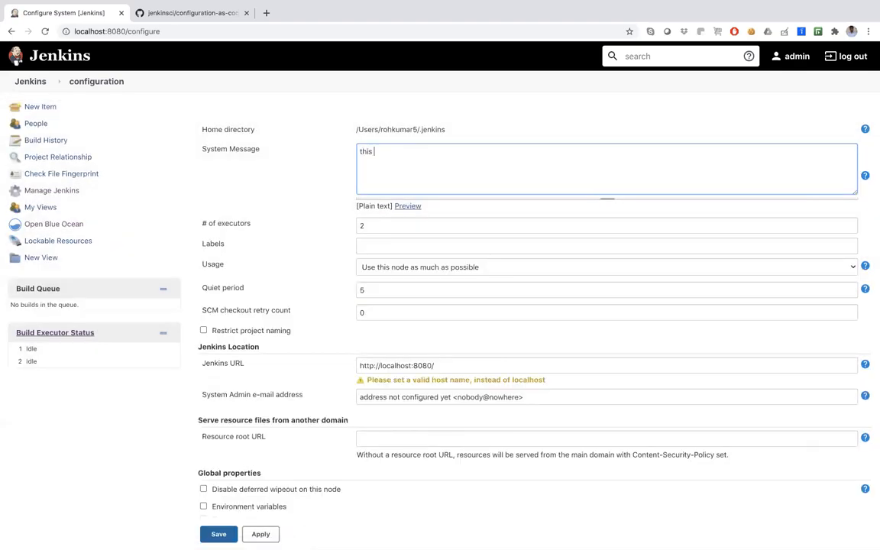
type("is my jenkins")
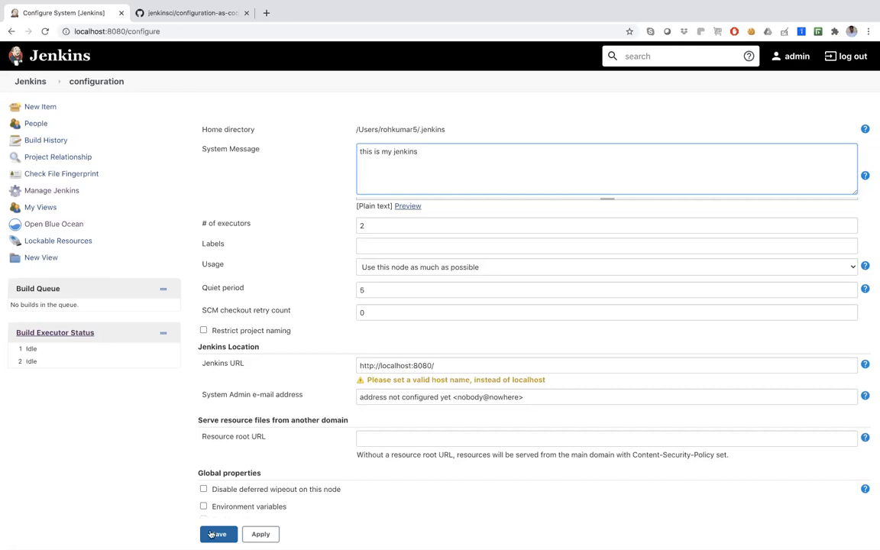
left_click(219, 534)
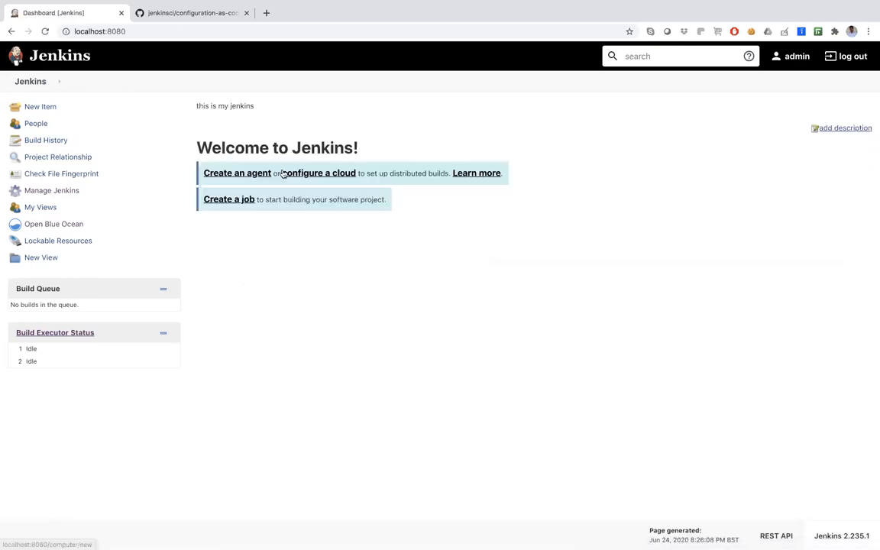
triple_click(225, 106)
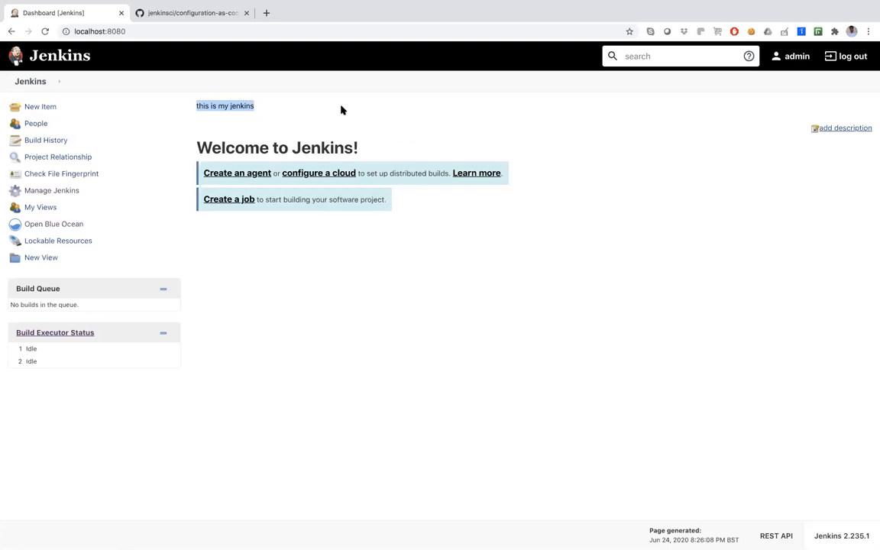
mouse_move(240, 105)
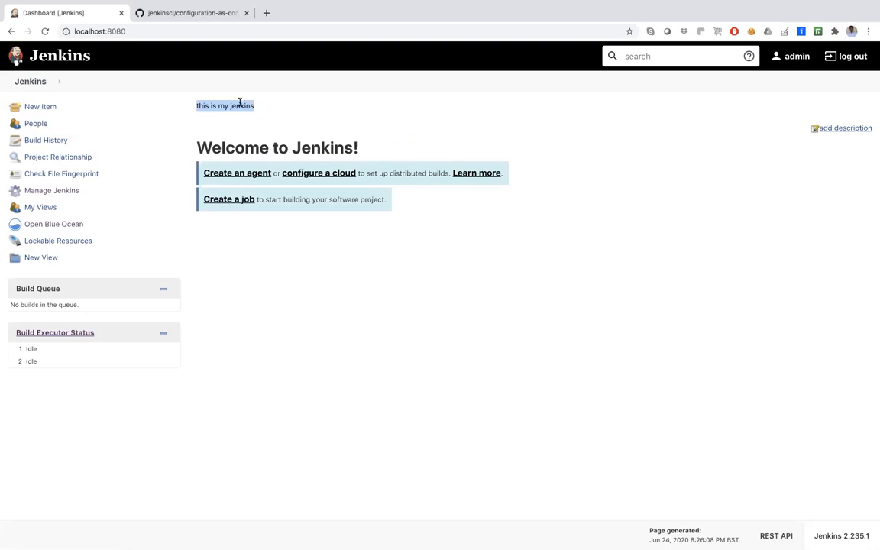
In Global Tool Configuration, add Git installation git2 with path /usr/local/bin/git2
left_click(53, 190)
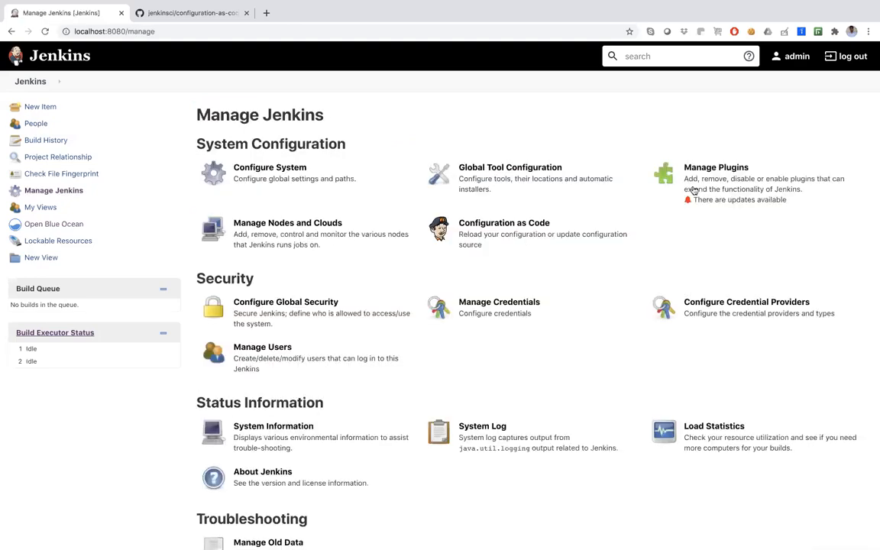
left_click(534, 172)
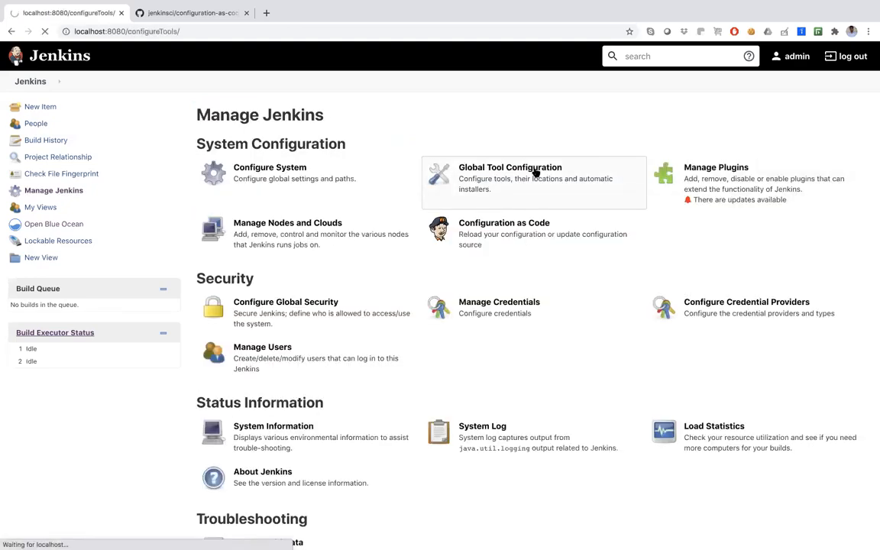
left_click(510, 167)
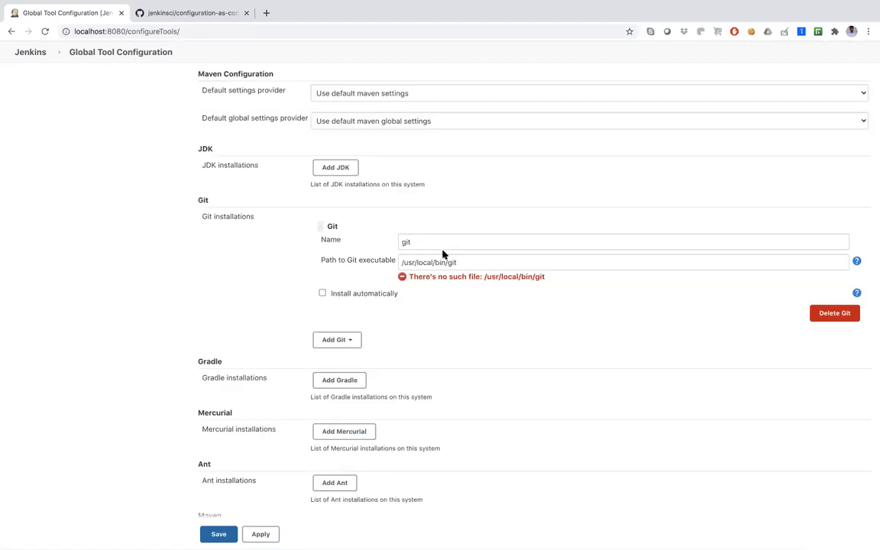
mouse_move(540, 319)
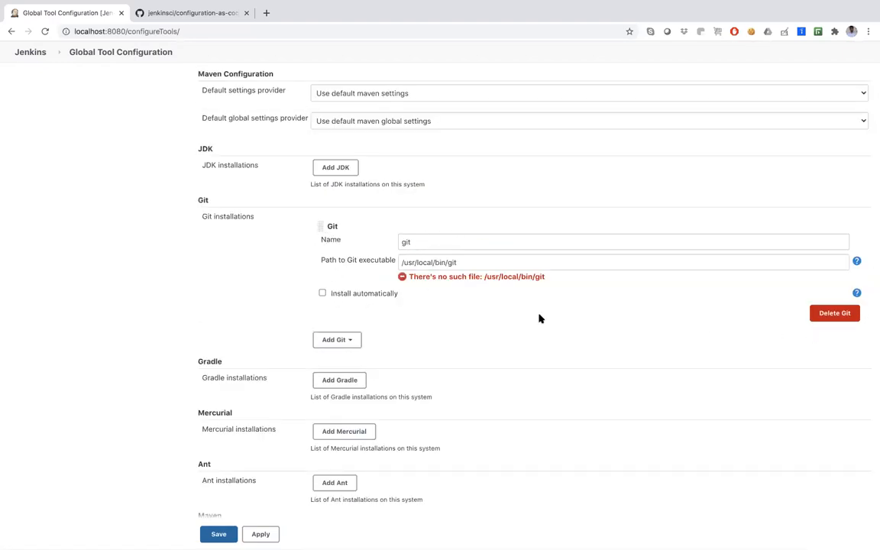
left_click(336, 340)
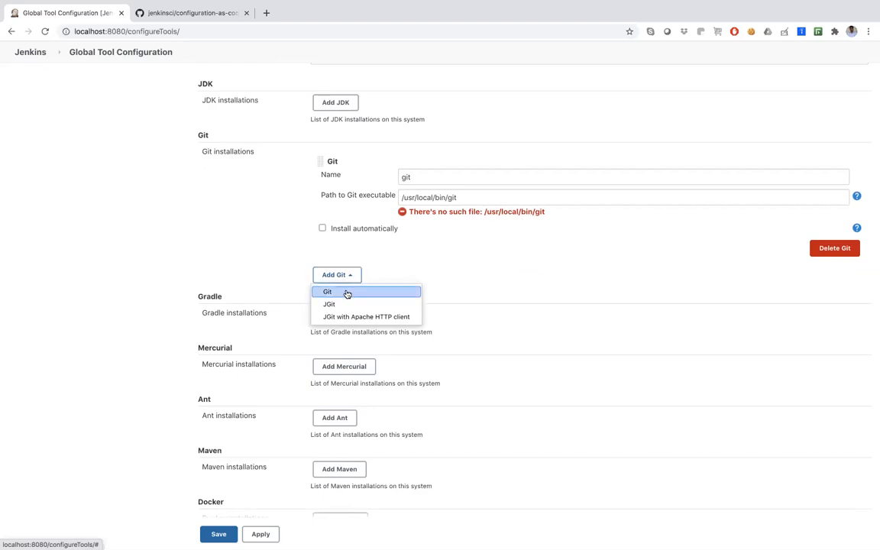
left_click(326, 292)
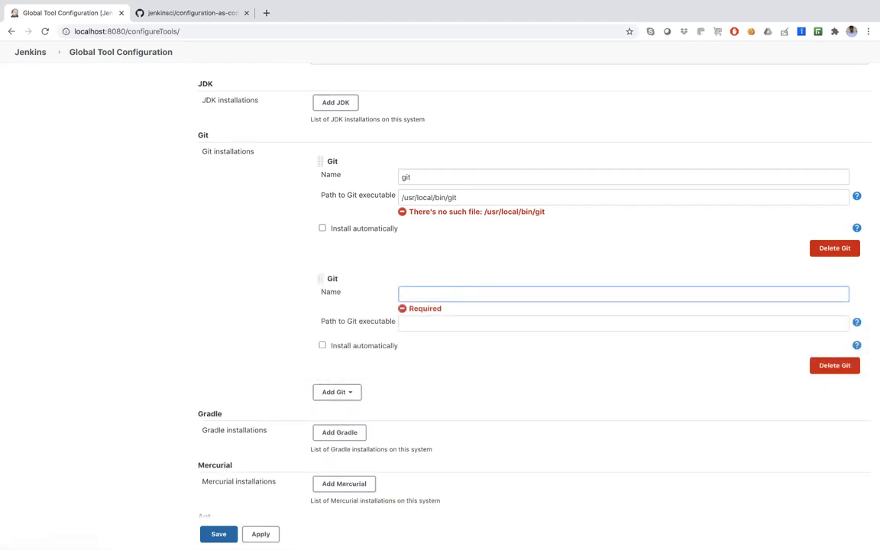
type("git2")
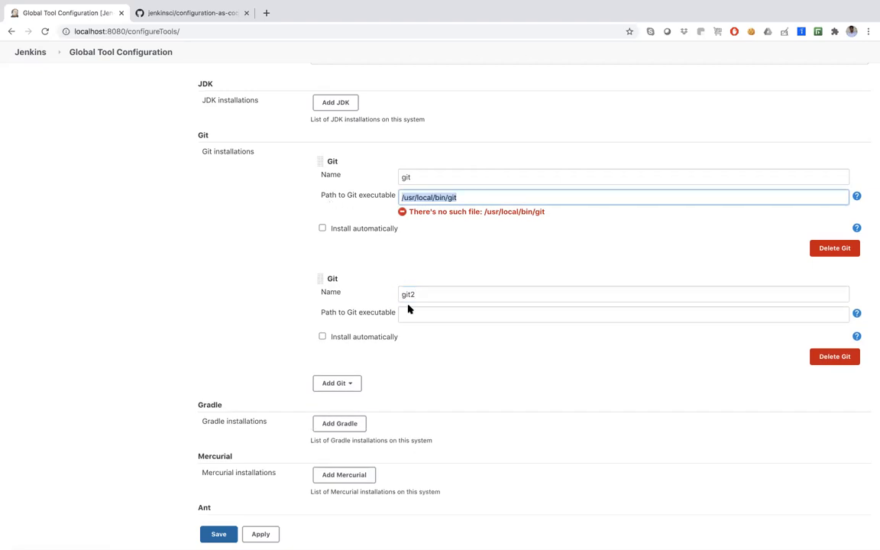
type("/usr/local/bin/git2")
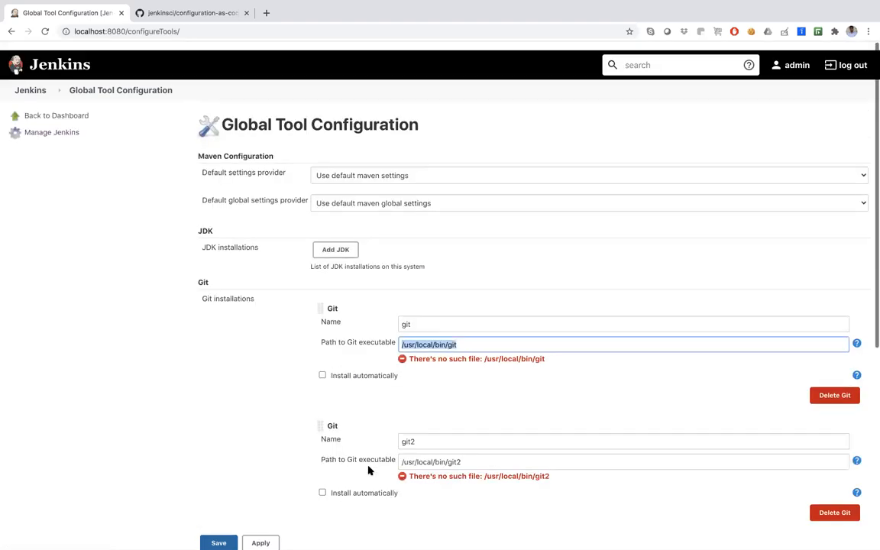
scroll("down", 3)
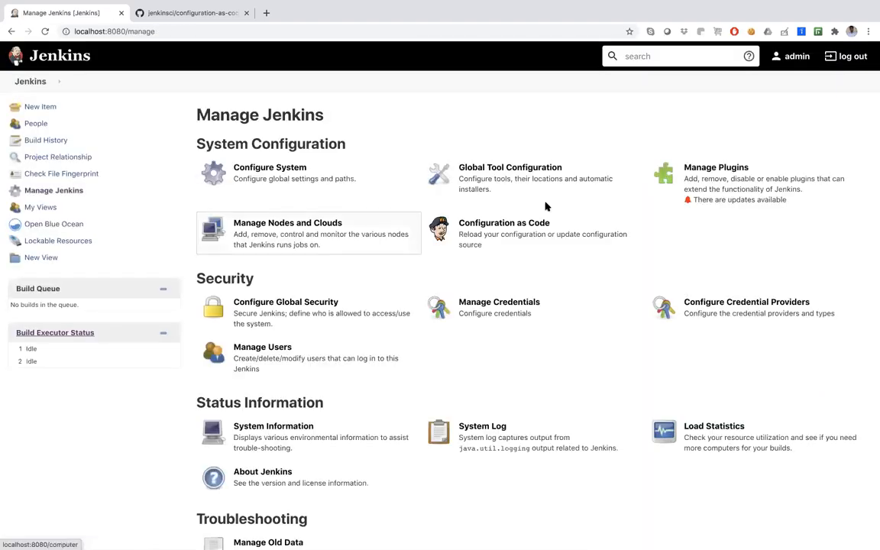
mouse_move(270, 176)
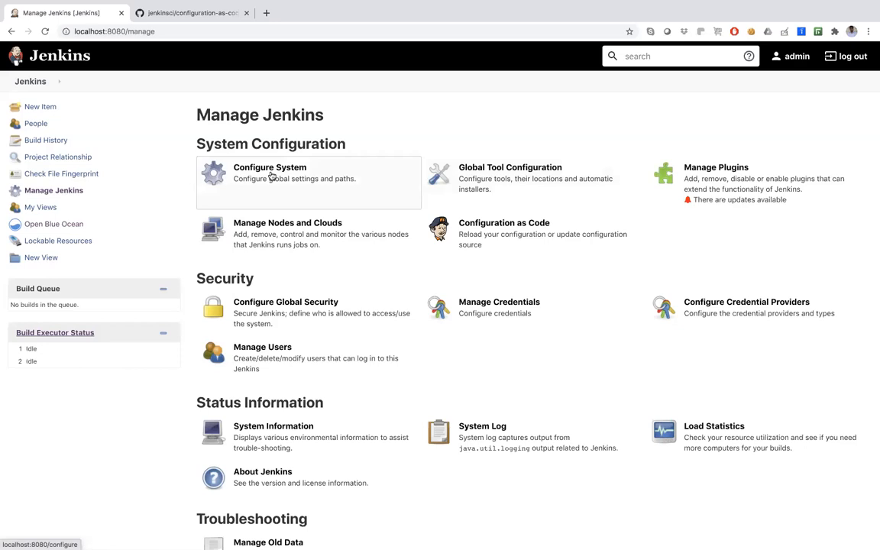
mouse_move(270, 178)
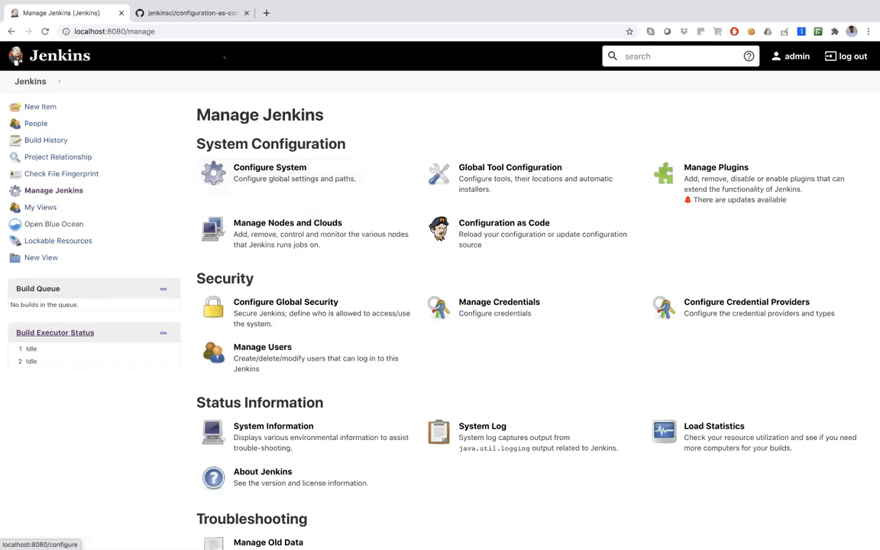
left_click(189, 14)
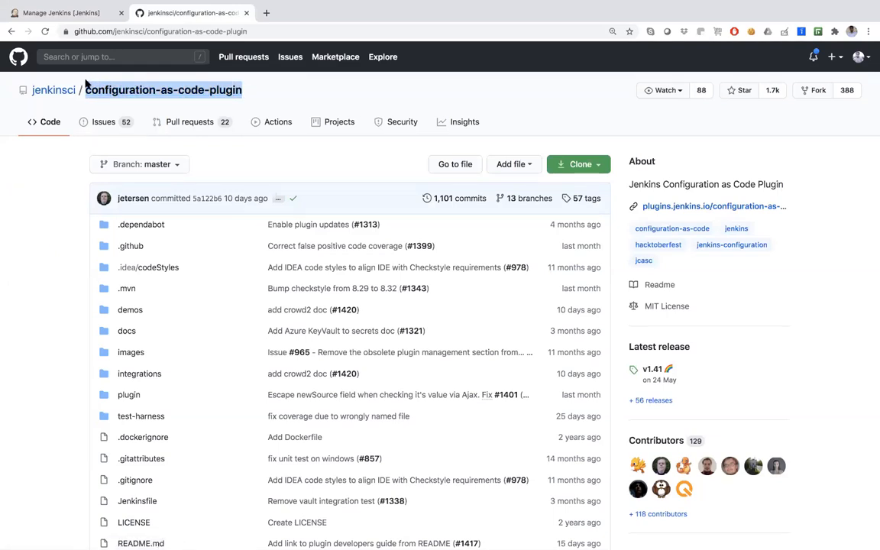
mouse_move(165, 352)
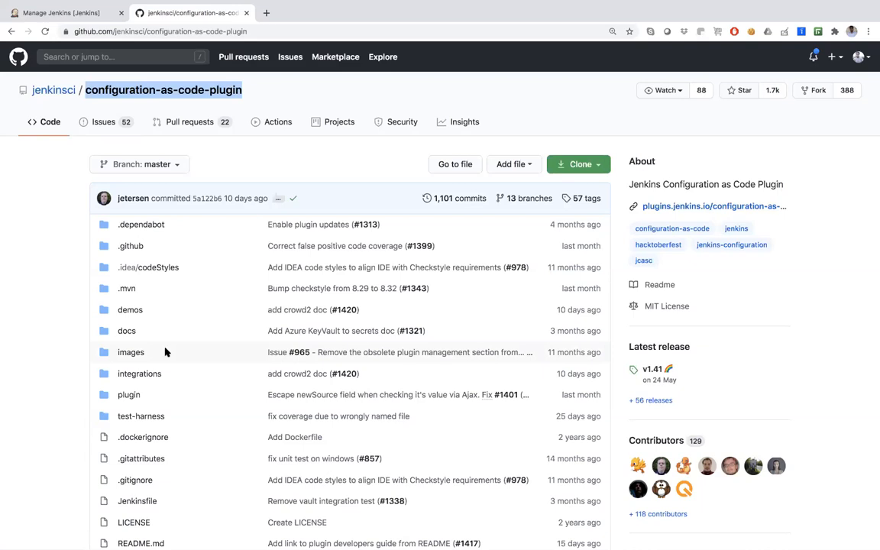
Scroll the configuration-as-code-plugin repository page down to the README introduction
scroll("down", 3)
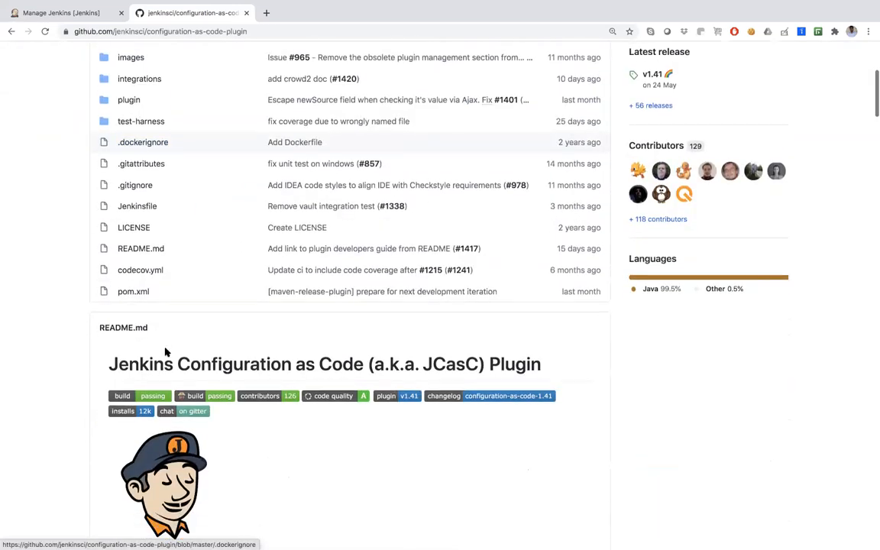
scroll("down", 3)
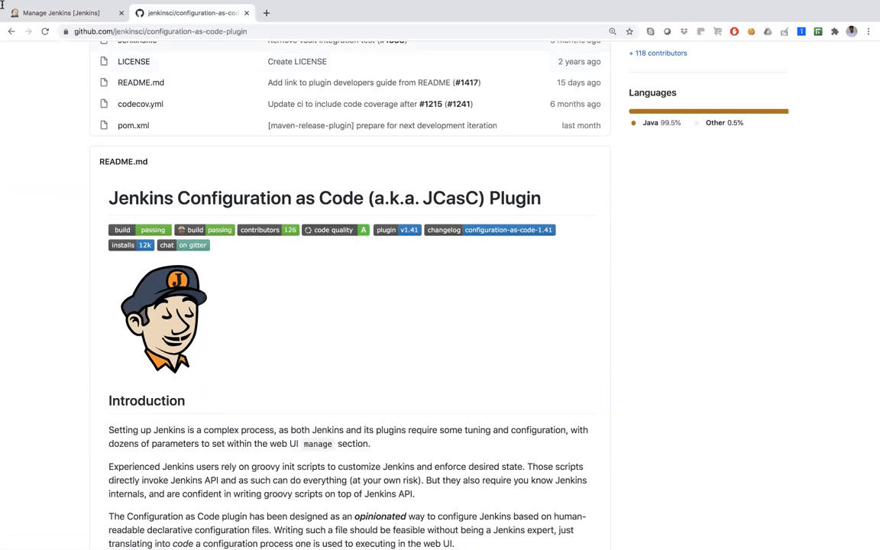
Filter installed plugins by 'configu' to confirm Configuration as Code Plugin 1.41
left_click(69, 15)
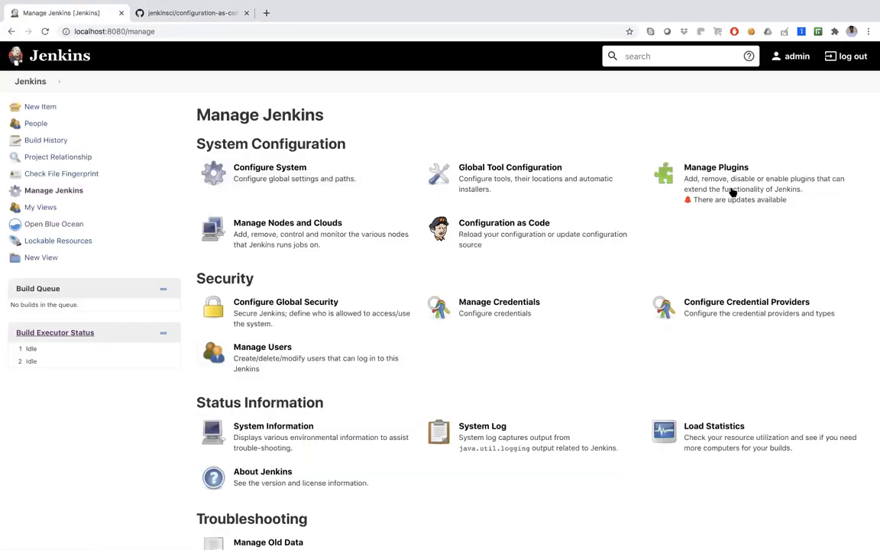
left_click(716, 167)
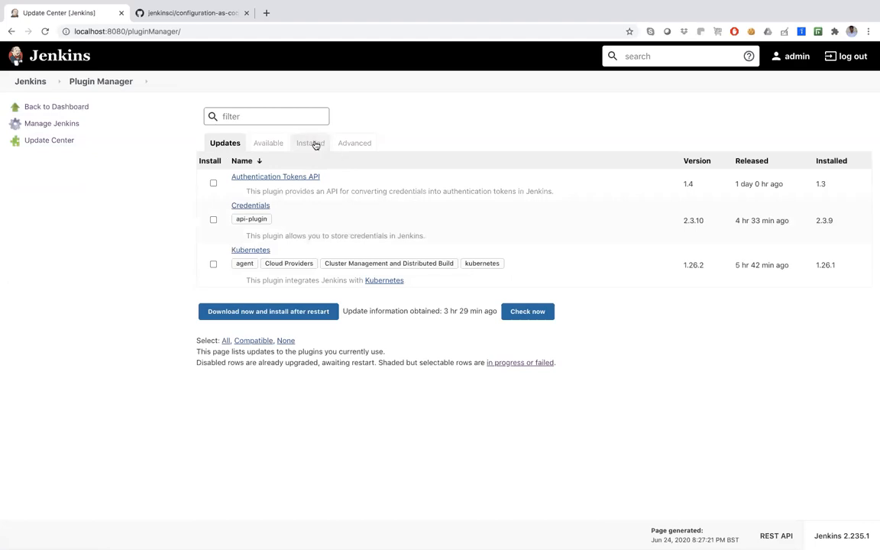
left_click(309, 143)
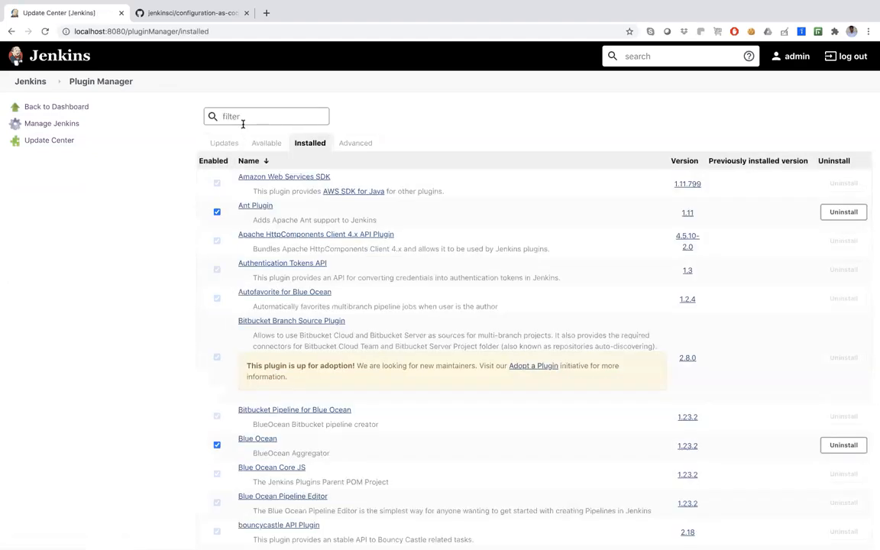
type("configu")
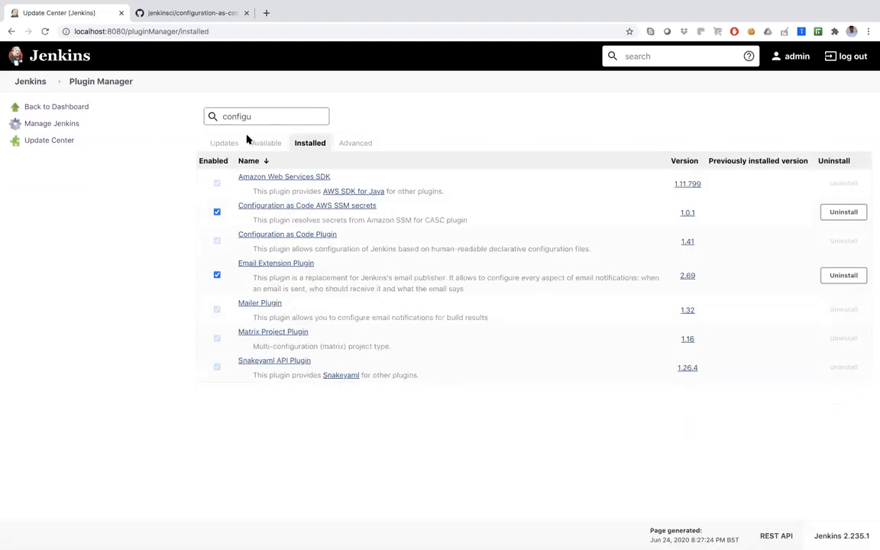
mouse_move(262, 237)
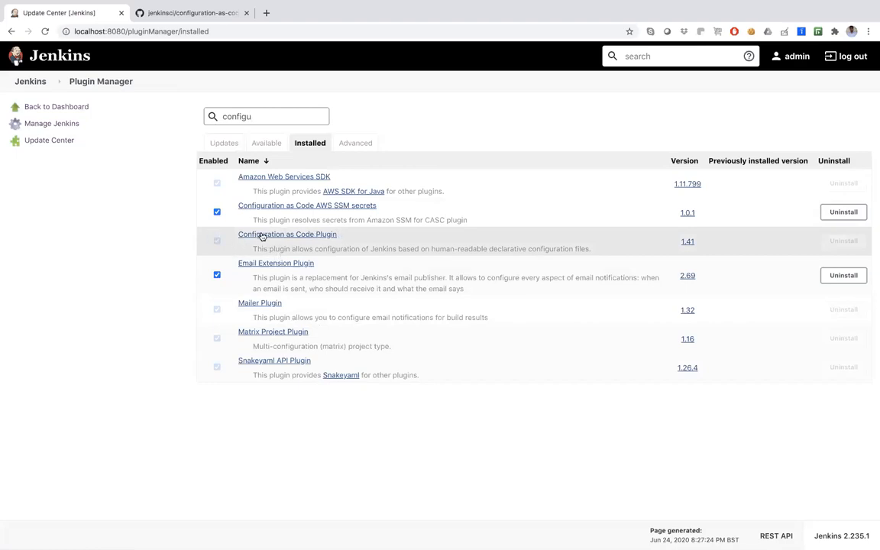
mouse_move(812, 243)
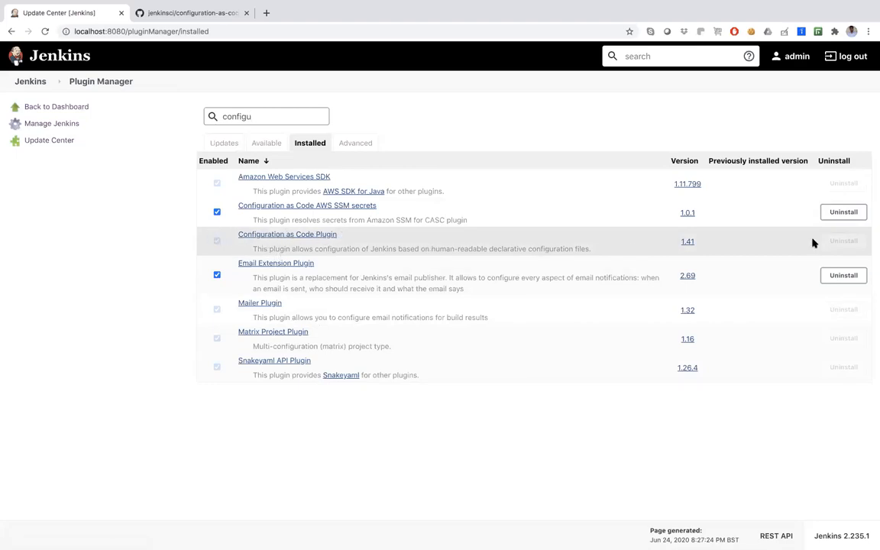
mouse_move(384, 248)
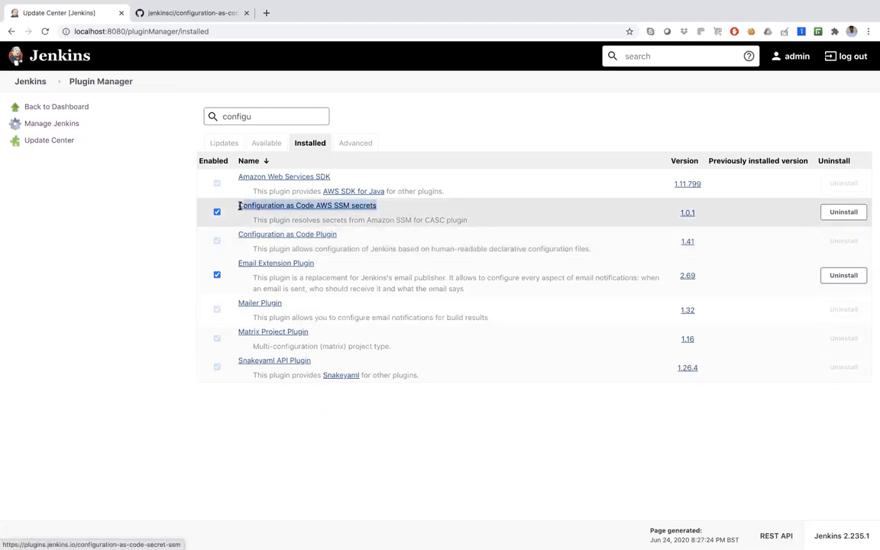
mouse_move(299, 212)
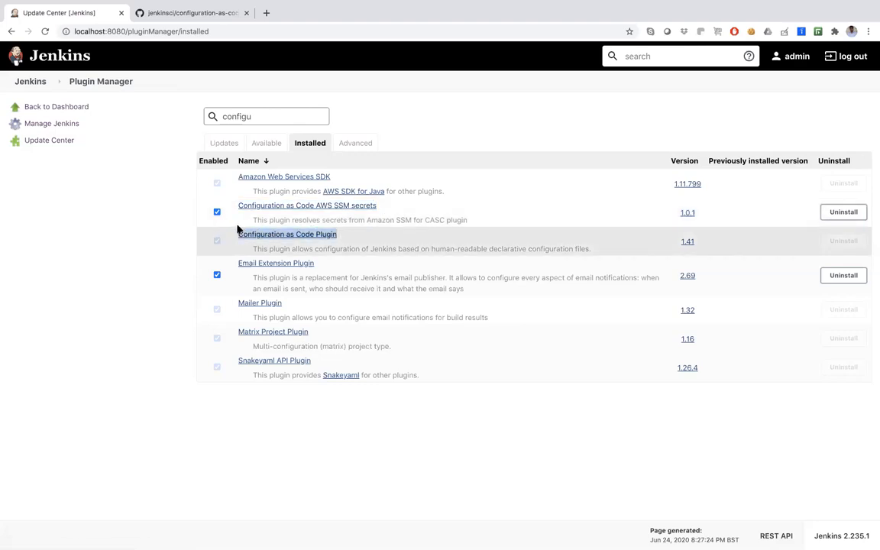
mouse_move(358, 240)
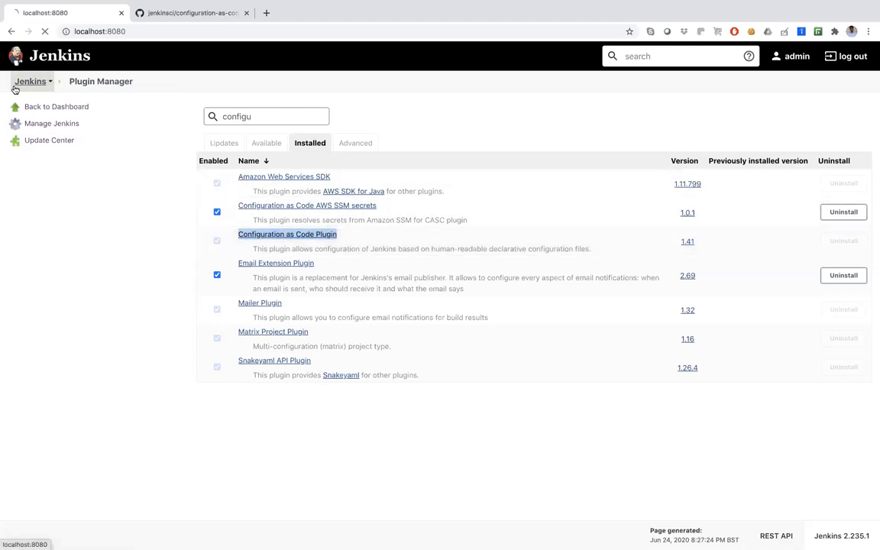
Return to the Manage Jenkins overview listing the Configuration as Code entry
left_click(52, 123)
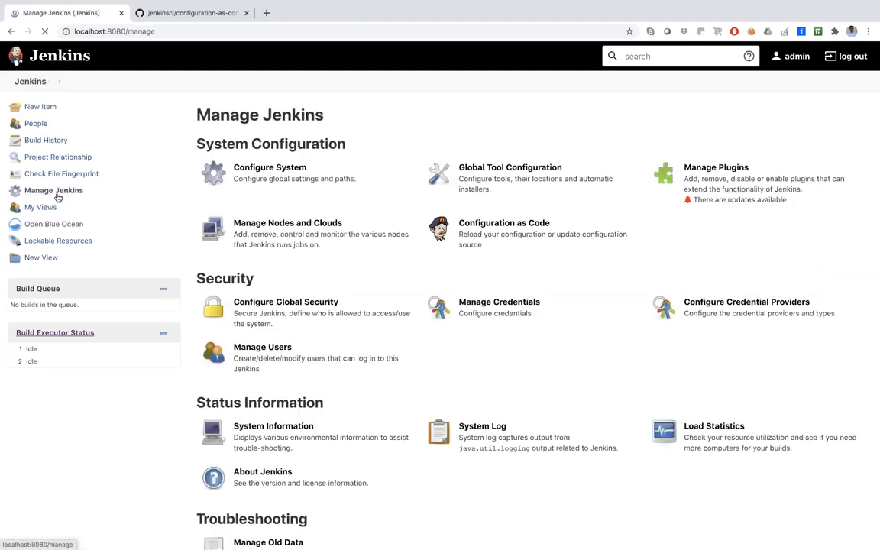
mouse_move(566, 233)
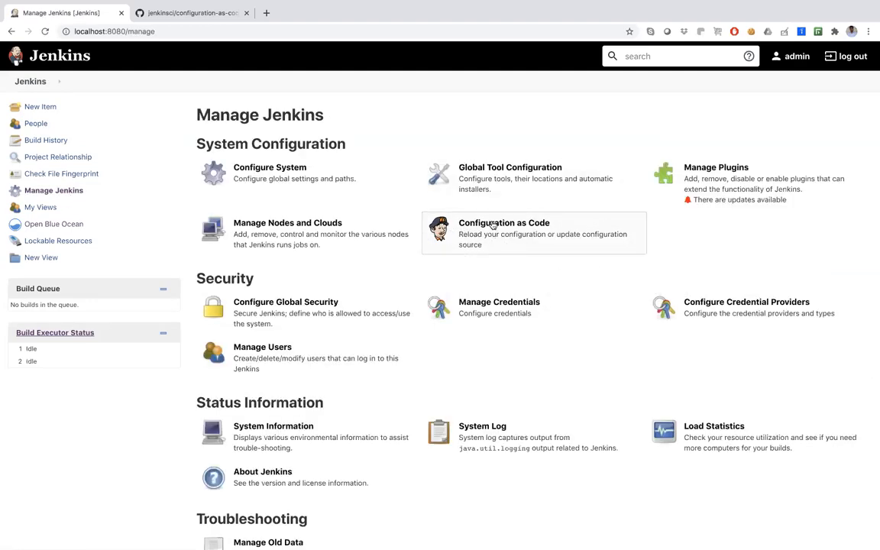
mouse_move(494, 224)
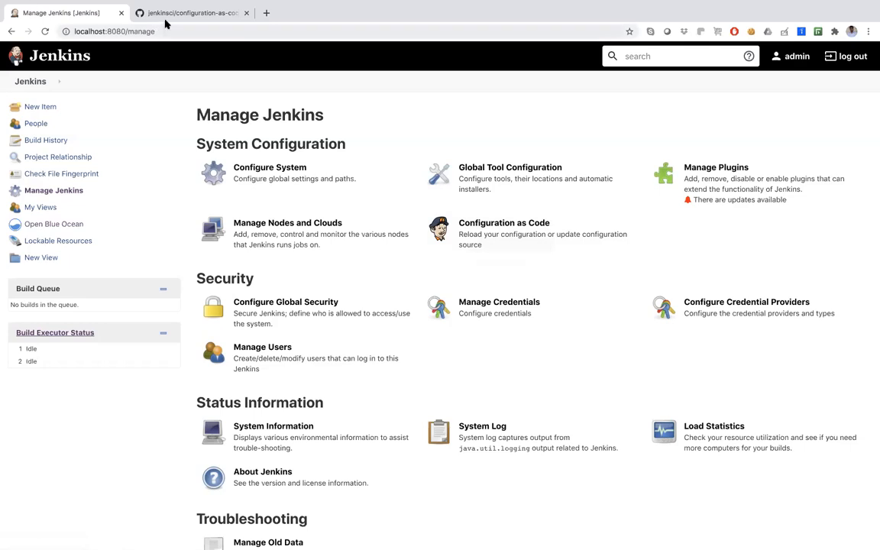
Scroll the plugin README to the sample YAML and highlight its nodes section
left_click(191, 14)
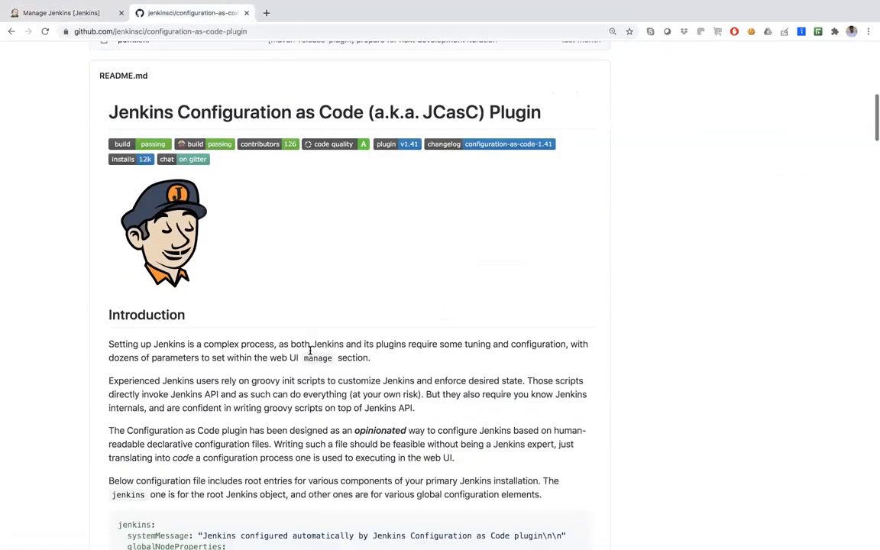
scroll("down", 3)
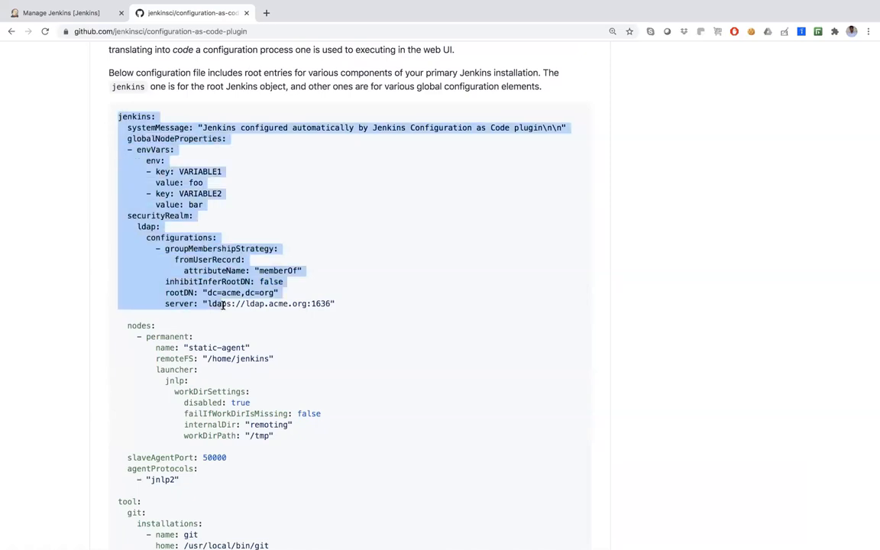
scroll("down", 3)
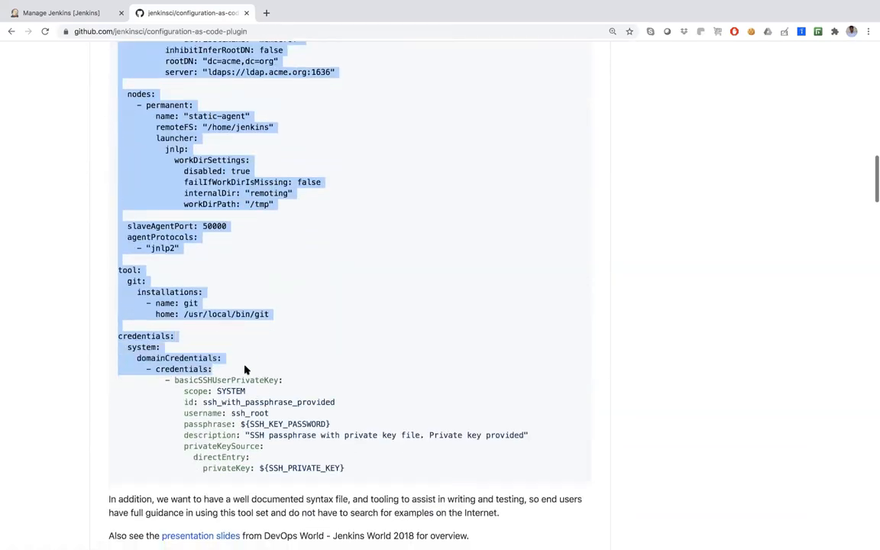
scroll("down", 3)
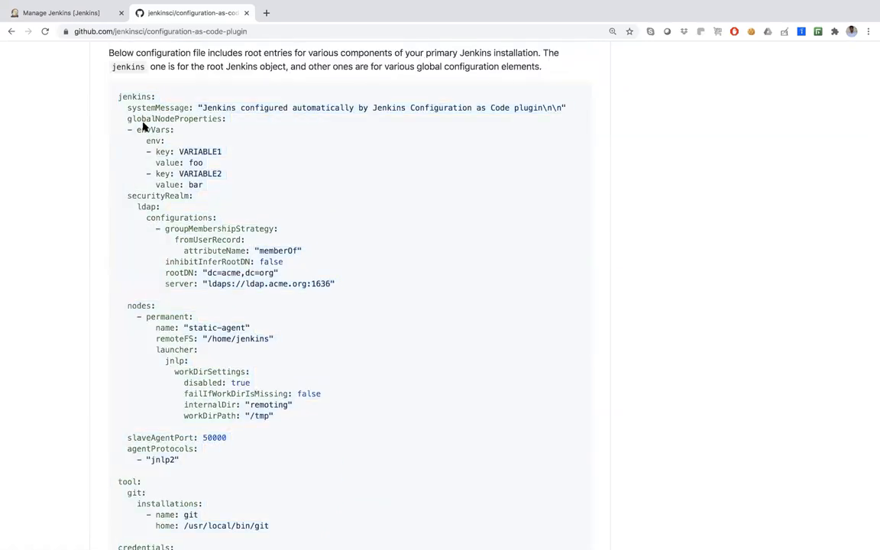
scroll("down", 3)
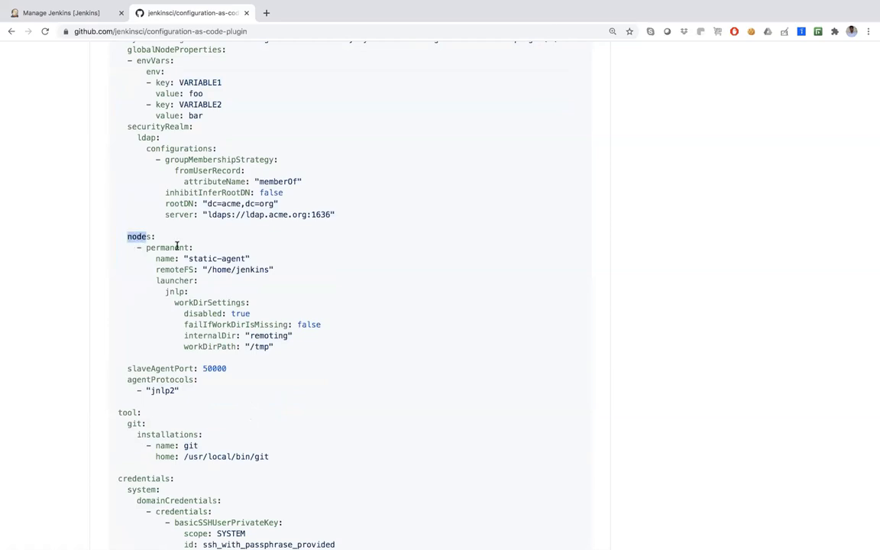
left_click_drag(128, 236, 281, 347)
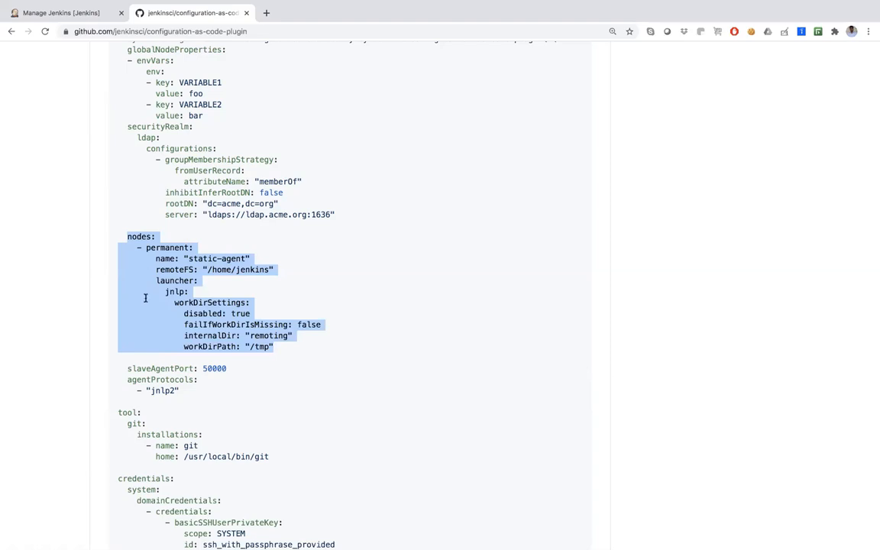
Highlight the sample's git tool installation section, then bring up Jenkins-demo.yaml
scroll("down", 3)
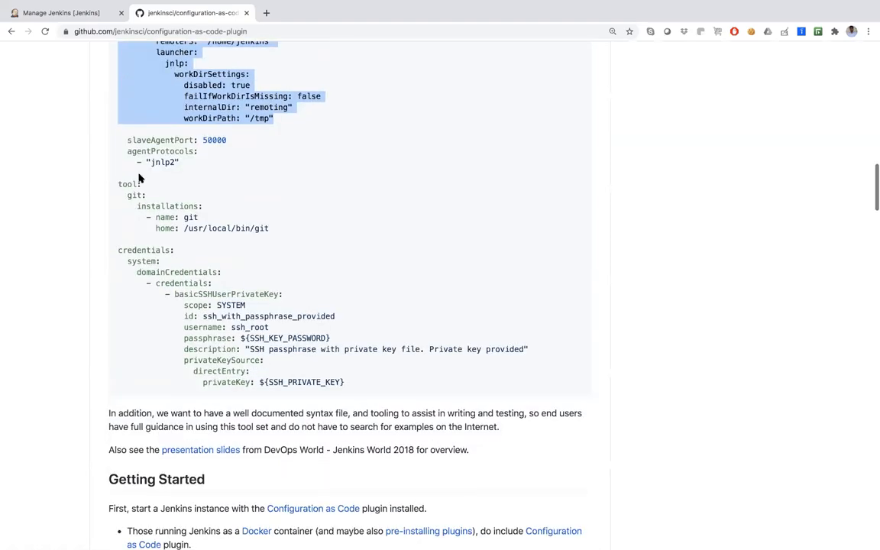
left_click_drag(118, 183, 286, 233)
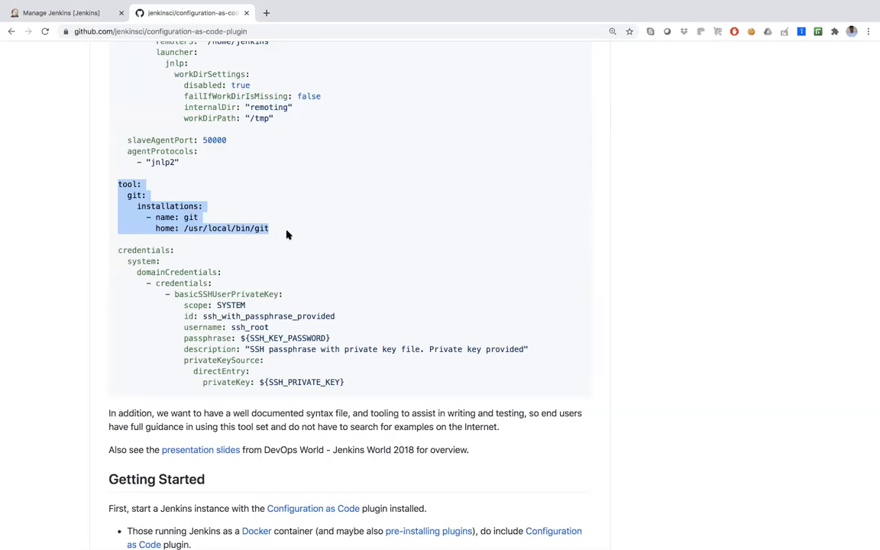
scroll("down", 3)
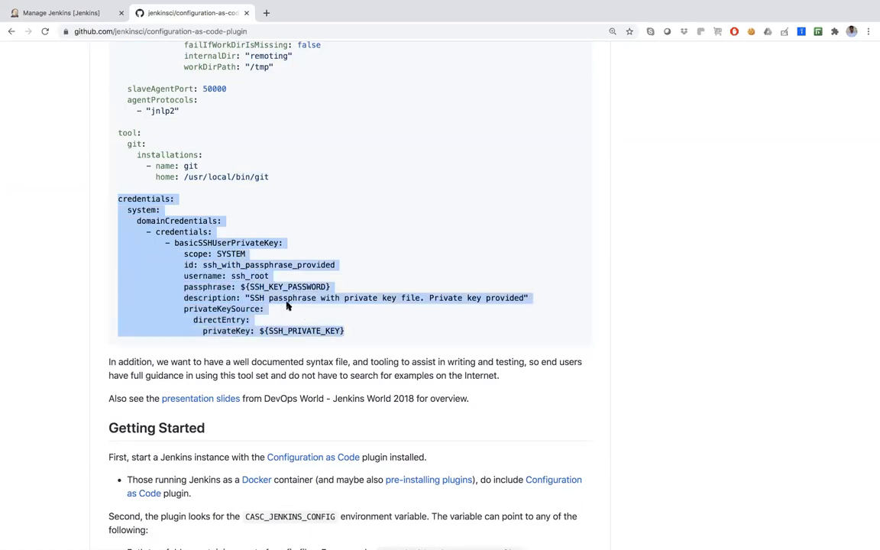
mouse_move(188, 276)
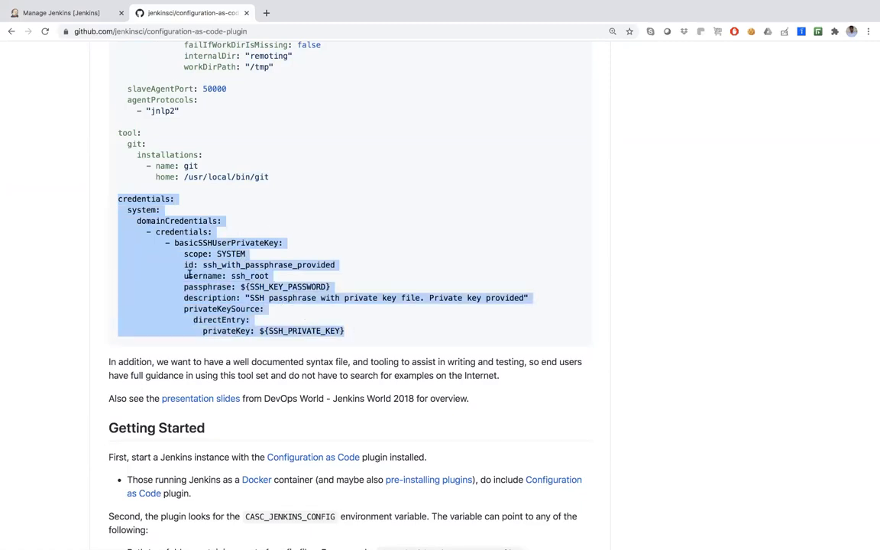
left_click(53, 13)
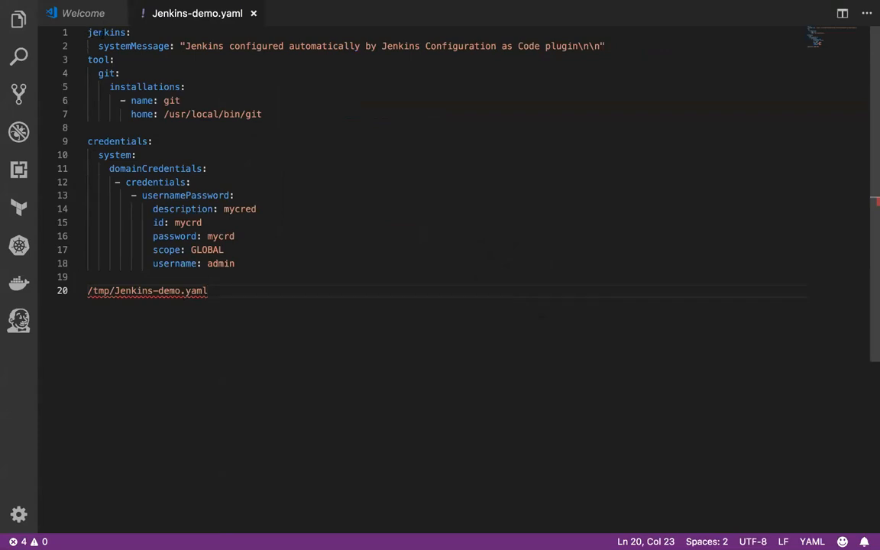
Finish Jenkins-demo.yaml with systemMessage, git tool and mycrd credential, then view the dashboard
left_click(92, 60)
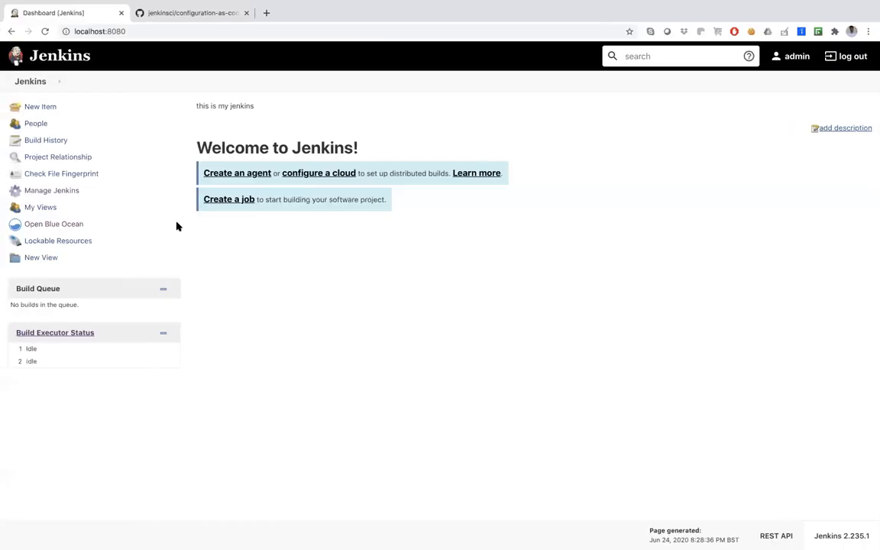
left_click(52, 190)
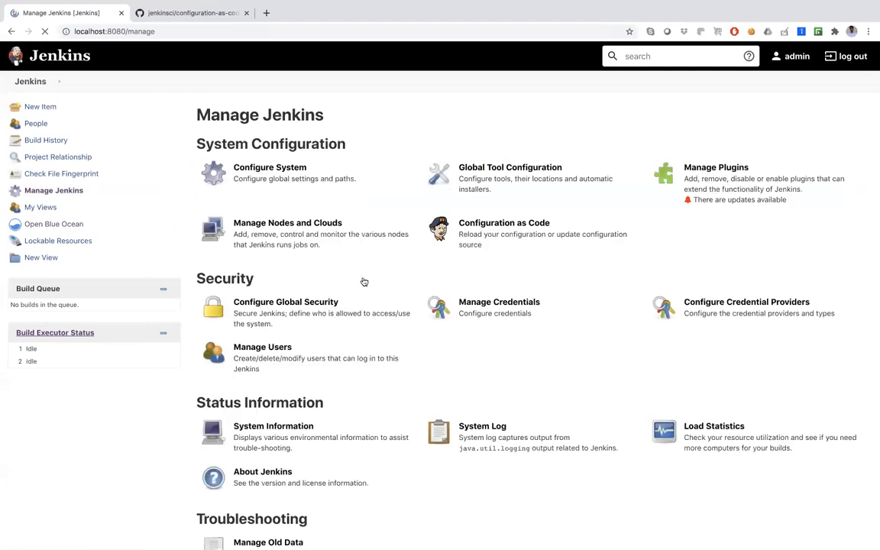
scroll("down", 3)
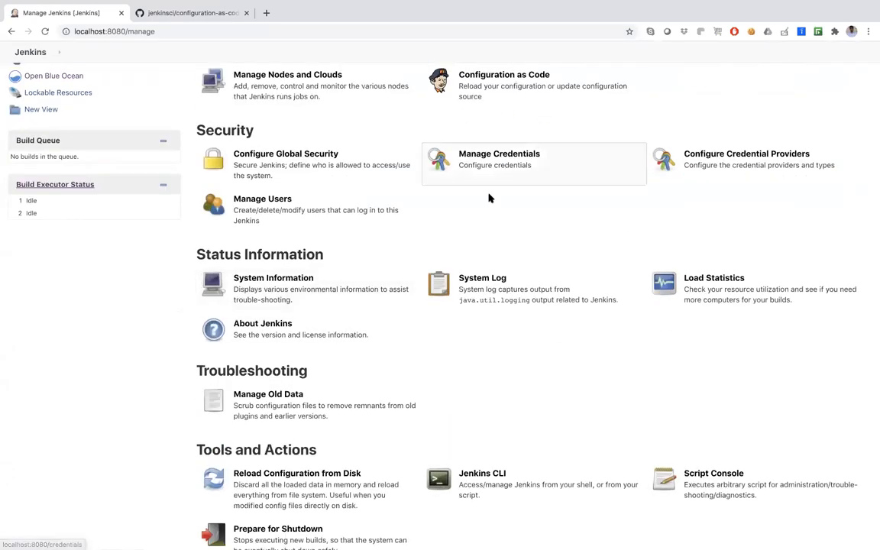
left_click(499, 153)
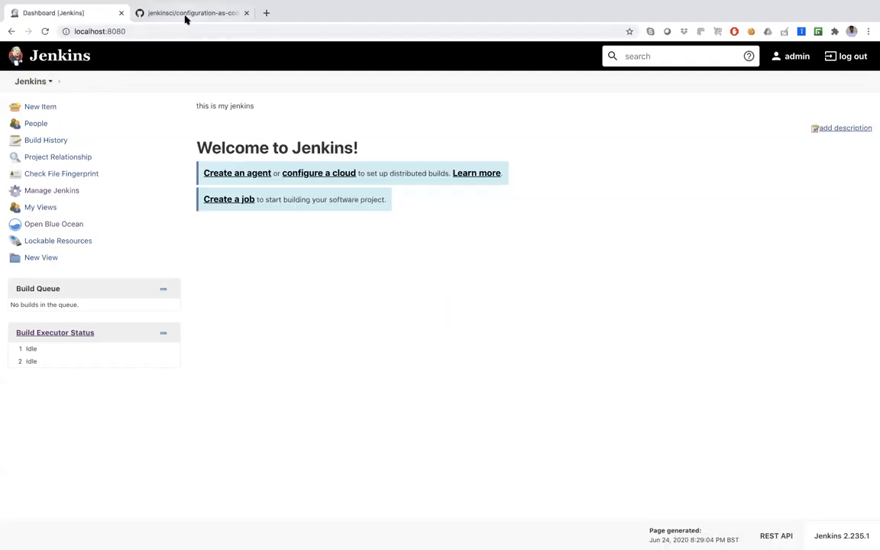
left_click(187, 14)
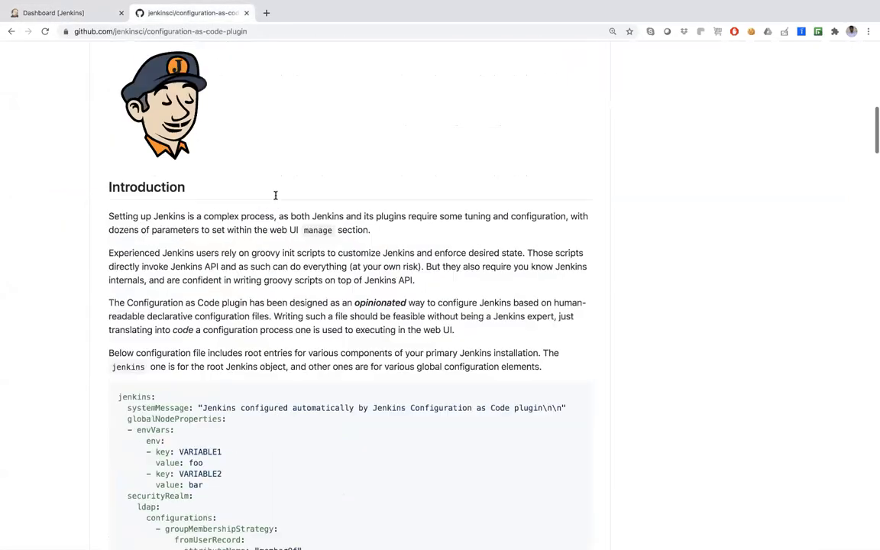
scroll("down", 3)
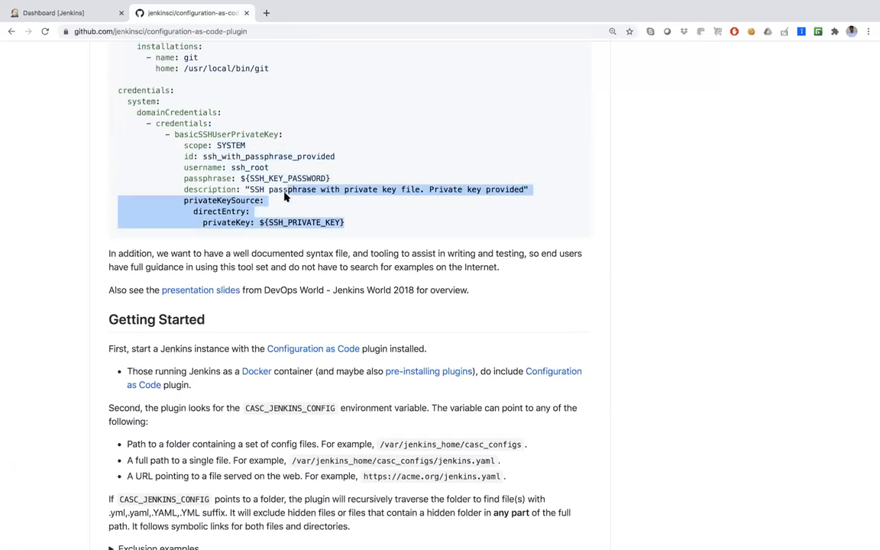
scroll("up", 3)
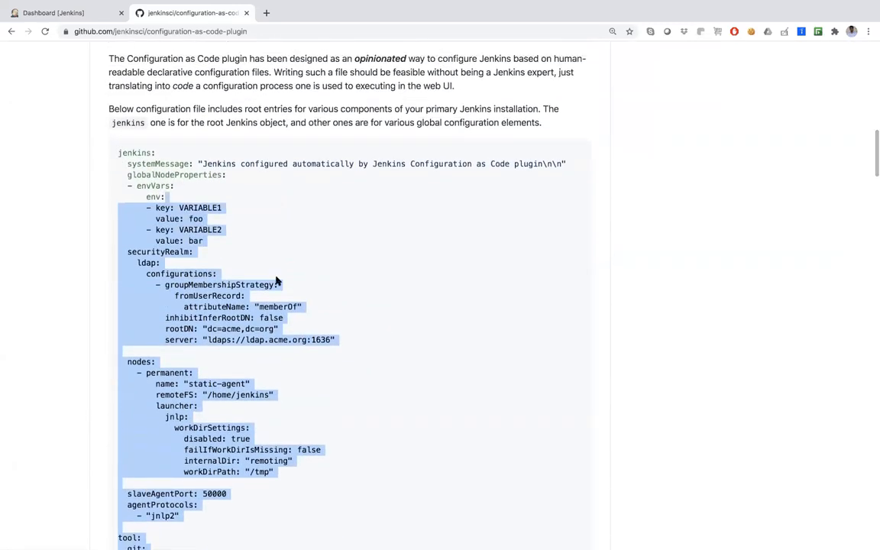
scroll("down", 3)
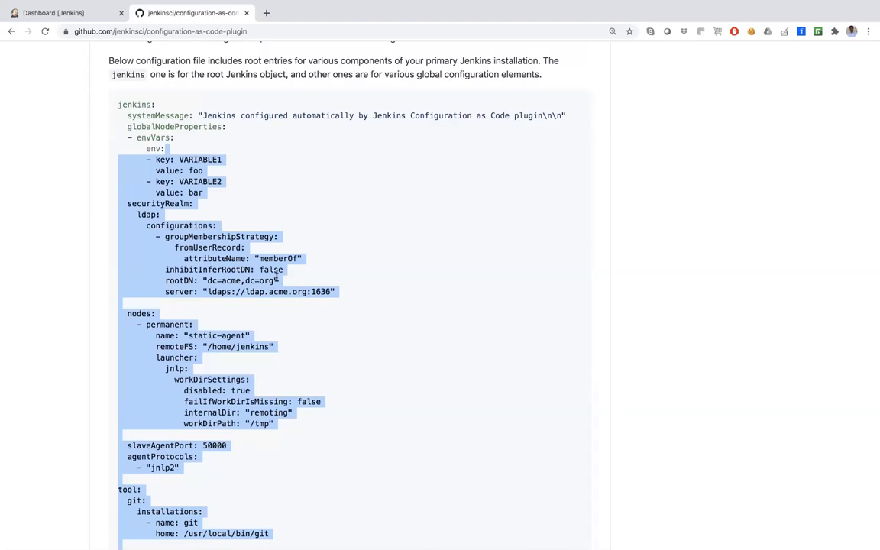
mouse_move(166, 249)
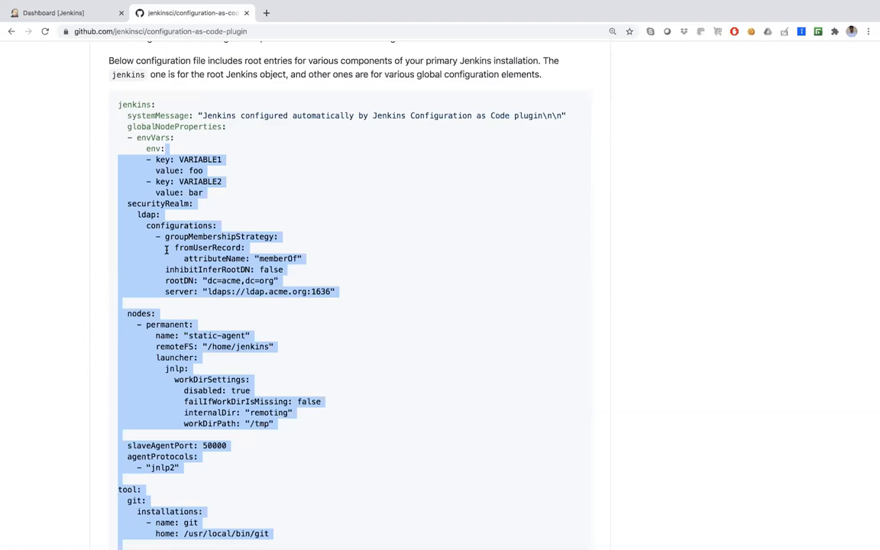
left_click(67, 15)
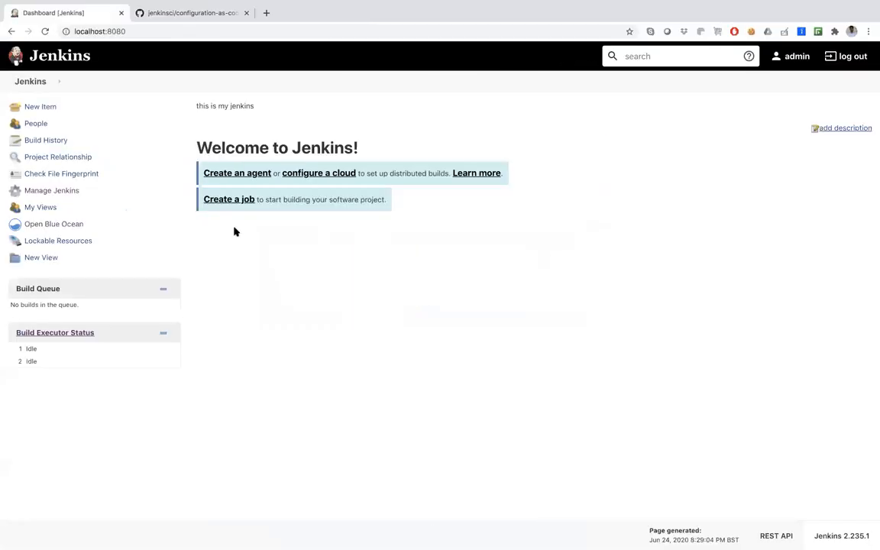
Apply the Configuration as Code file /tmp/Jenkins-demo.yaml
left_click(54, 190)
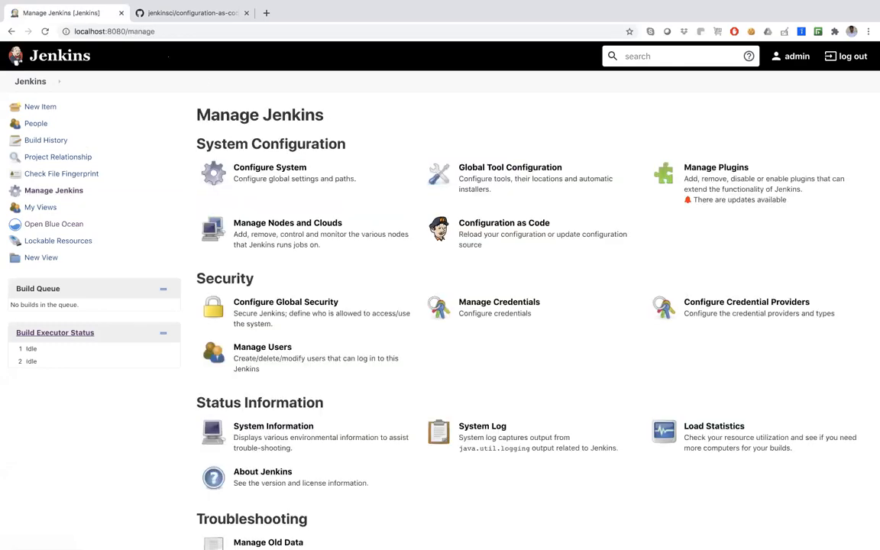
mouse_move(541, 323)
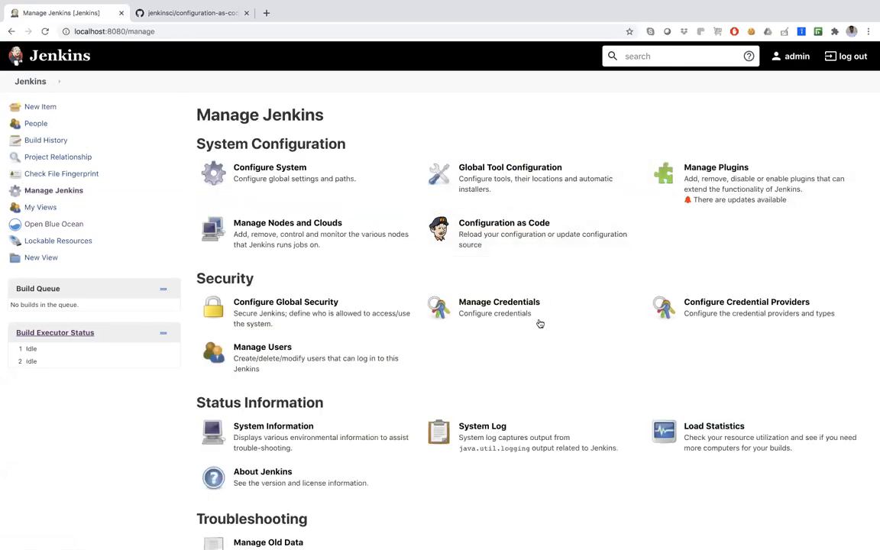
left_click(504, 223)
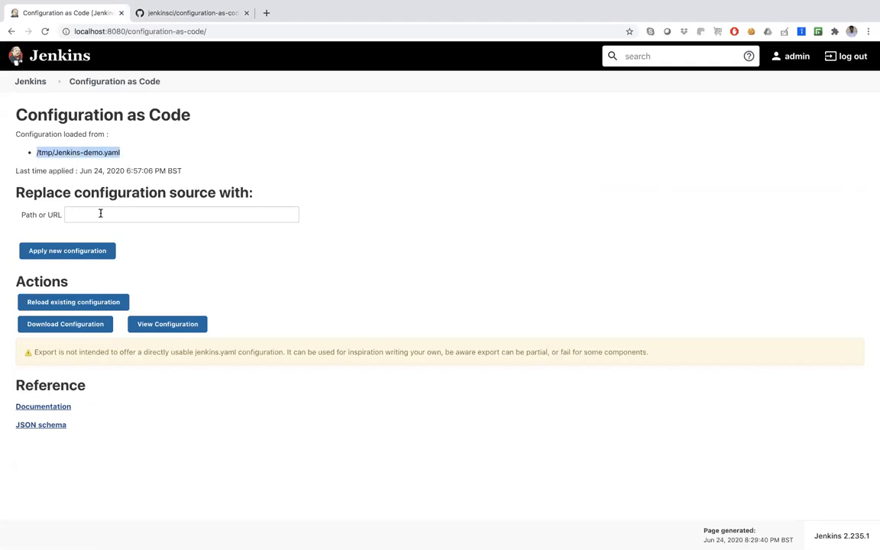
type("/tmp/Jenkins-demo.yaml")
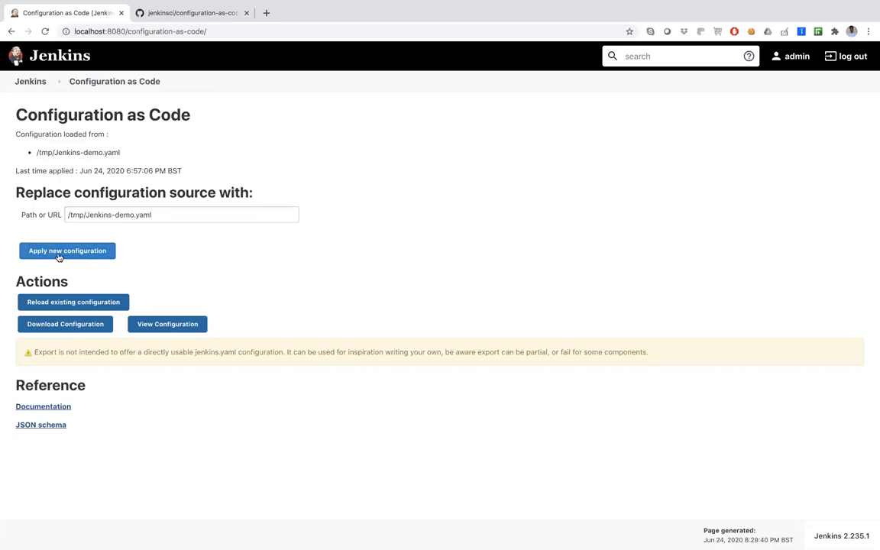
left_click(68, 251)
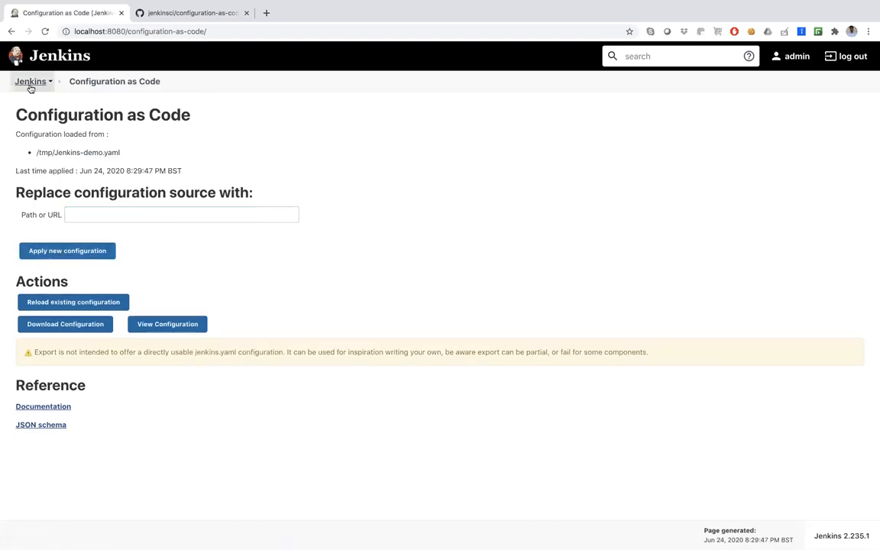
View the dashboard system message, then the Credentials list showing global mycrd admin credential
left_click(32, 82)
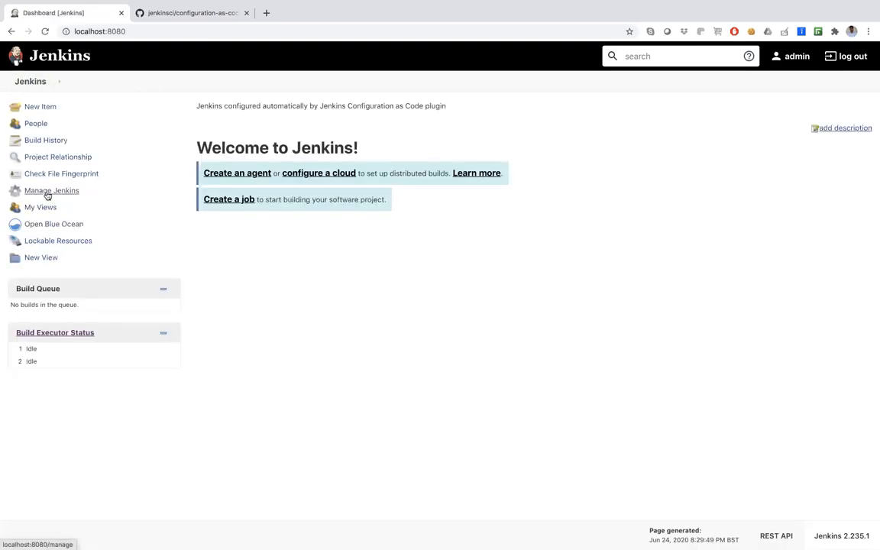
left_click(52, 190)
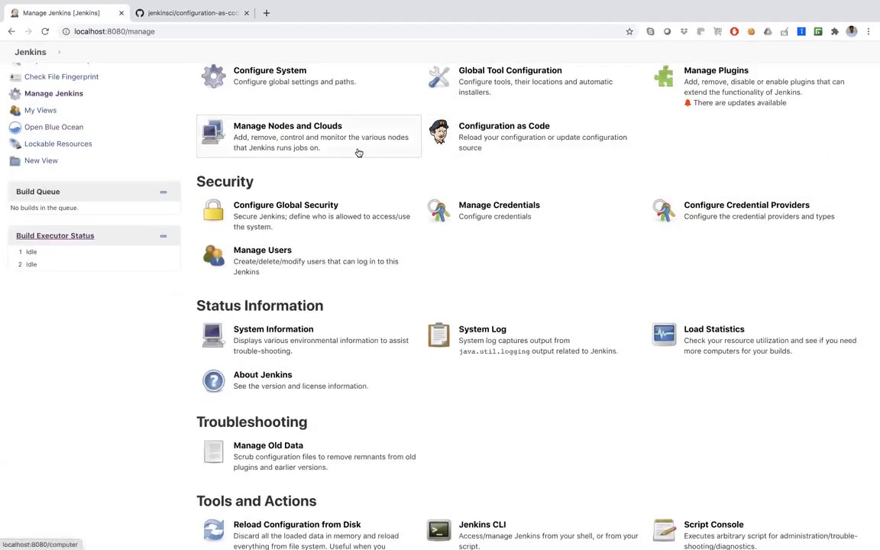
scroll("down", 3)
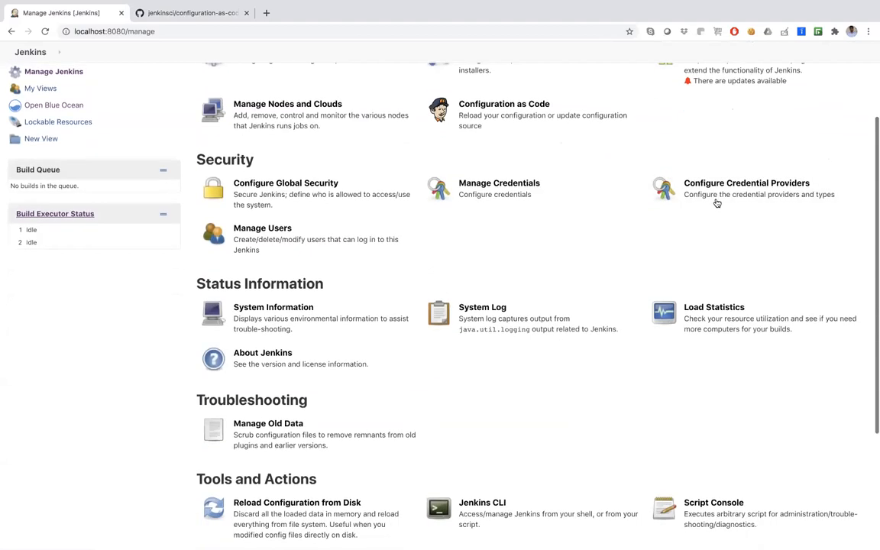
left_click(499, 182)
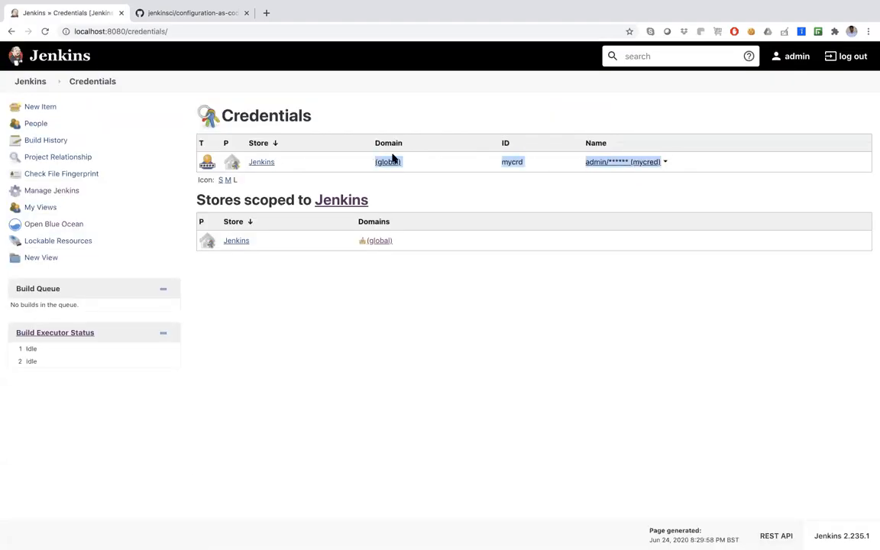
key("Cmd+Tab")
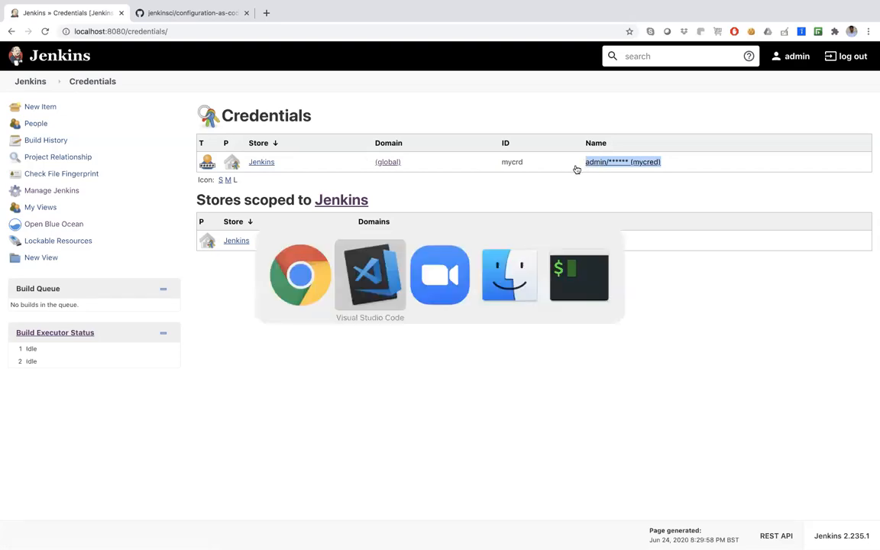
left_click(369, 275)
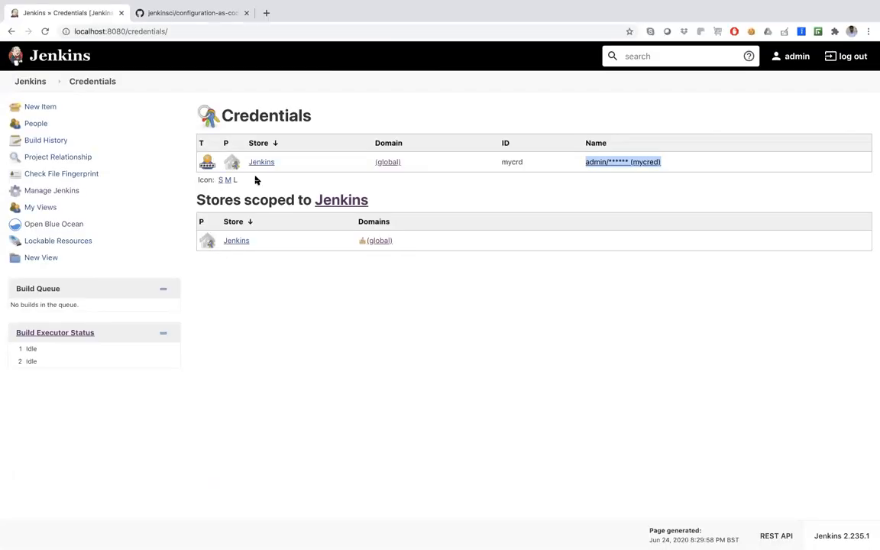
Return to the dashboard showing the Configuration as Code plugin system message
left_click(48, 81)
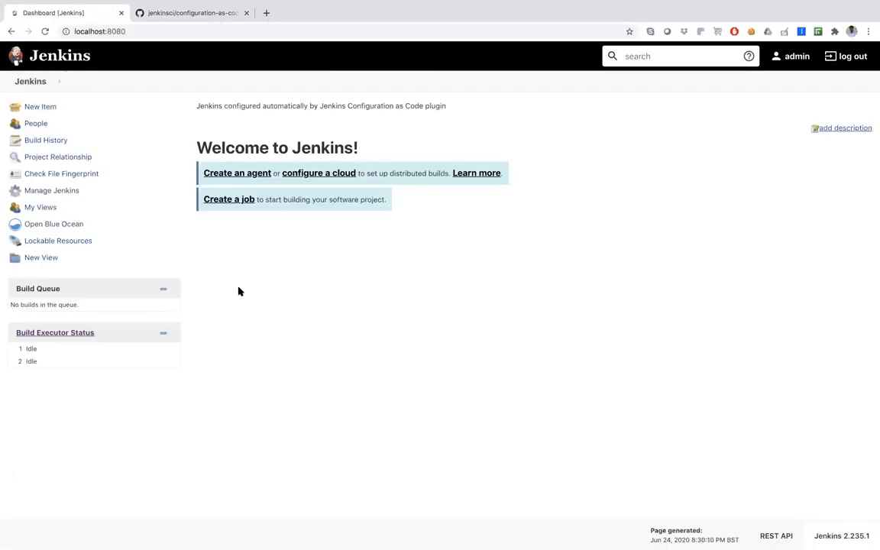
mouse_move(64, 243)
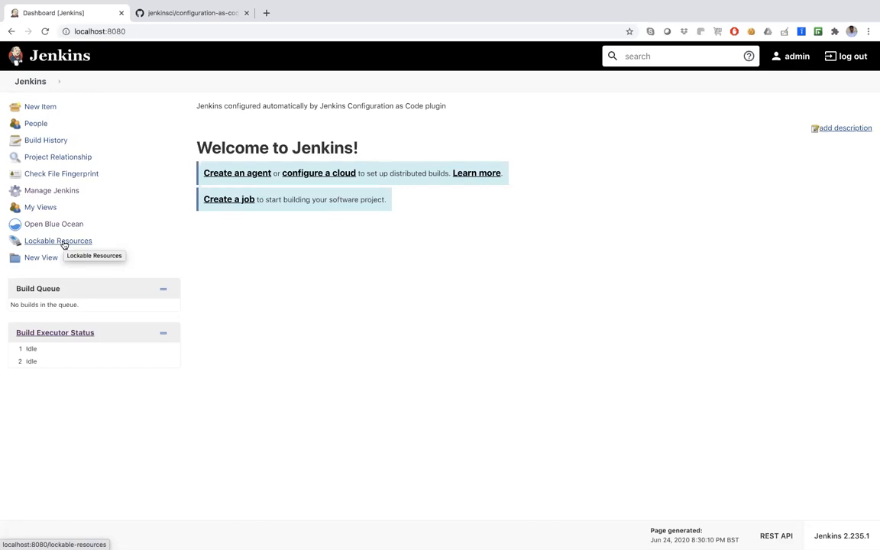
mouse_move(74, 215)
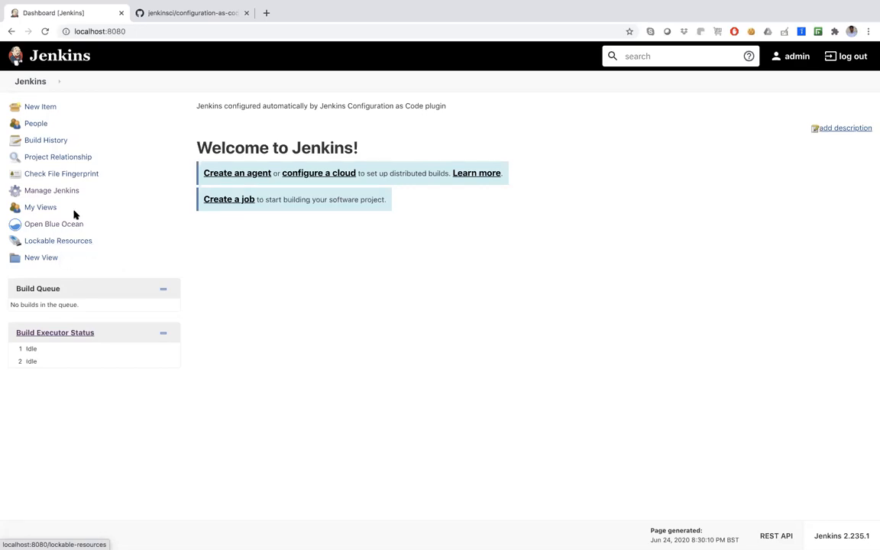
left_click(51, 190)
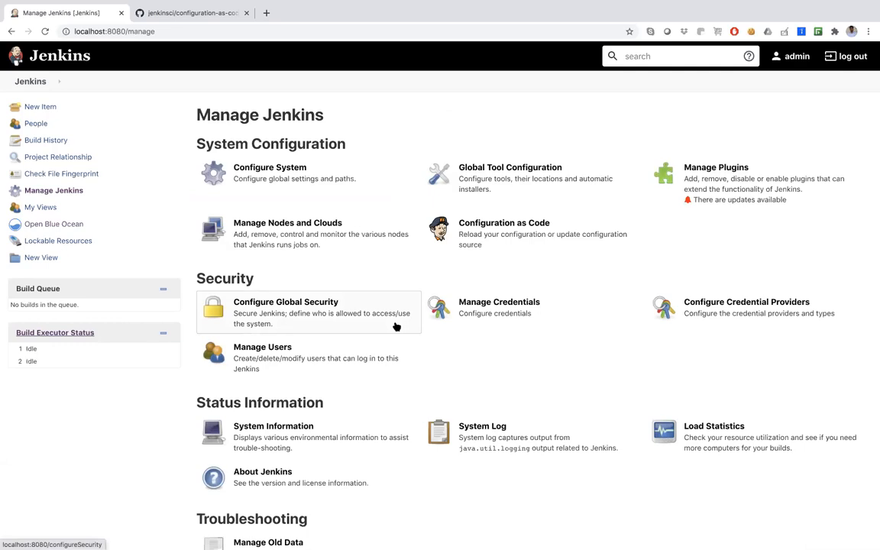
mouse_move(394, 325)
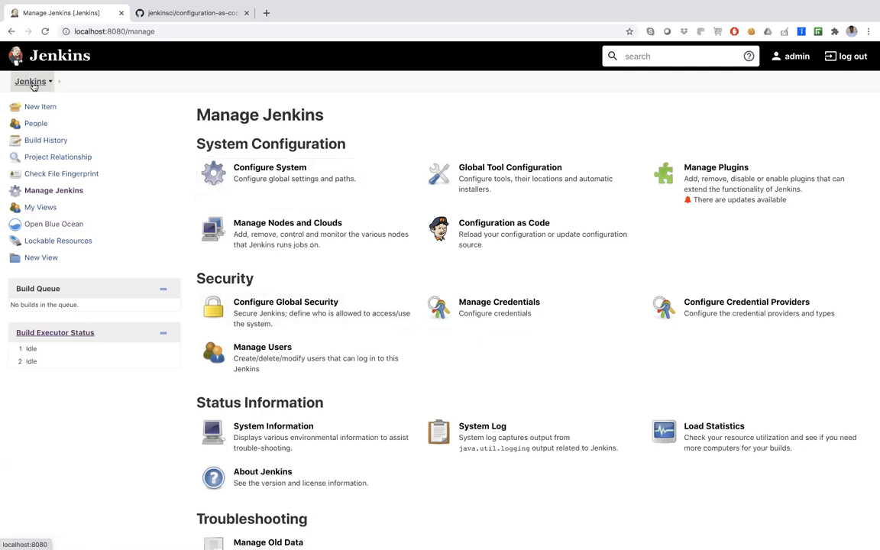
left_click(37, 81)
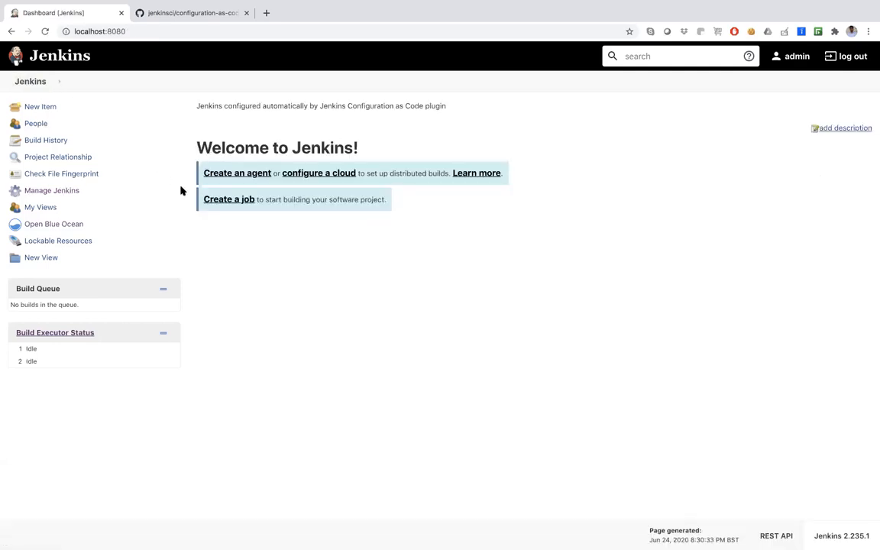
mouse_move(358, 105)
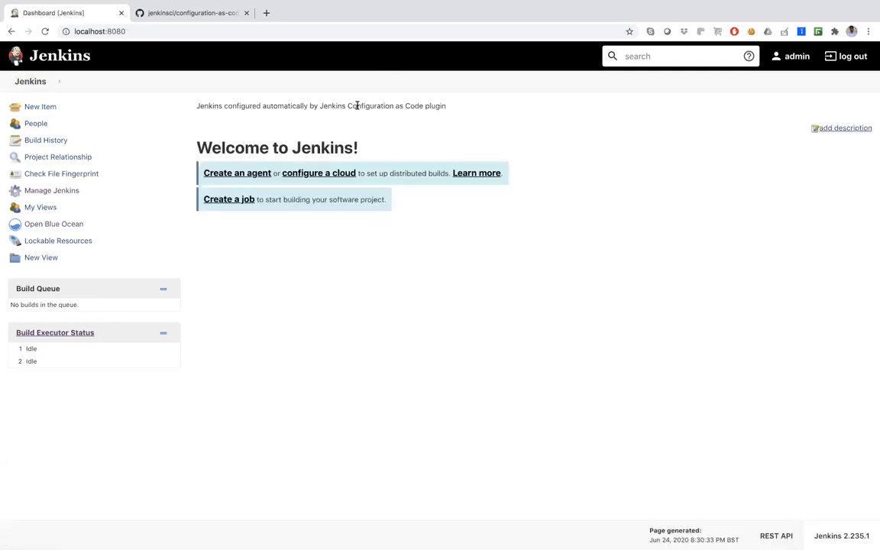
mouse_move(451, 112)
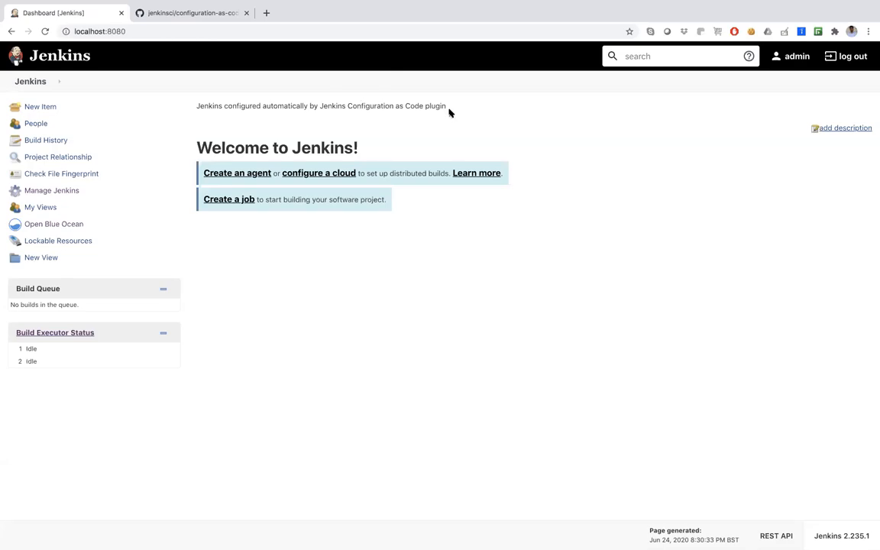